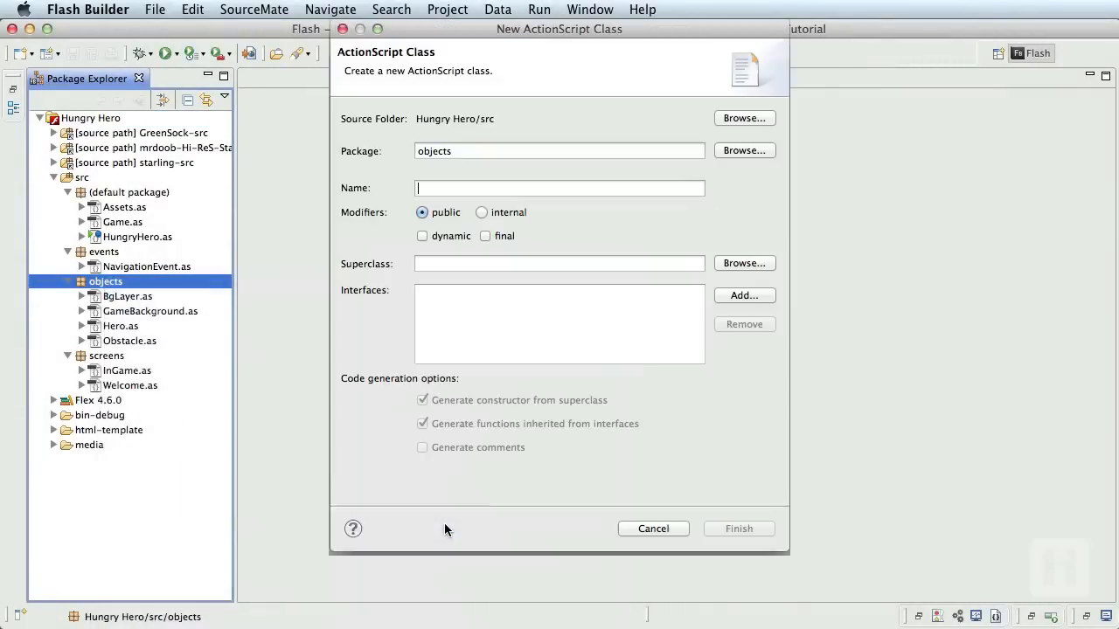
Create a new ActionScript class named Item extending starling.display.Sprite in the objects package.
type("Item")
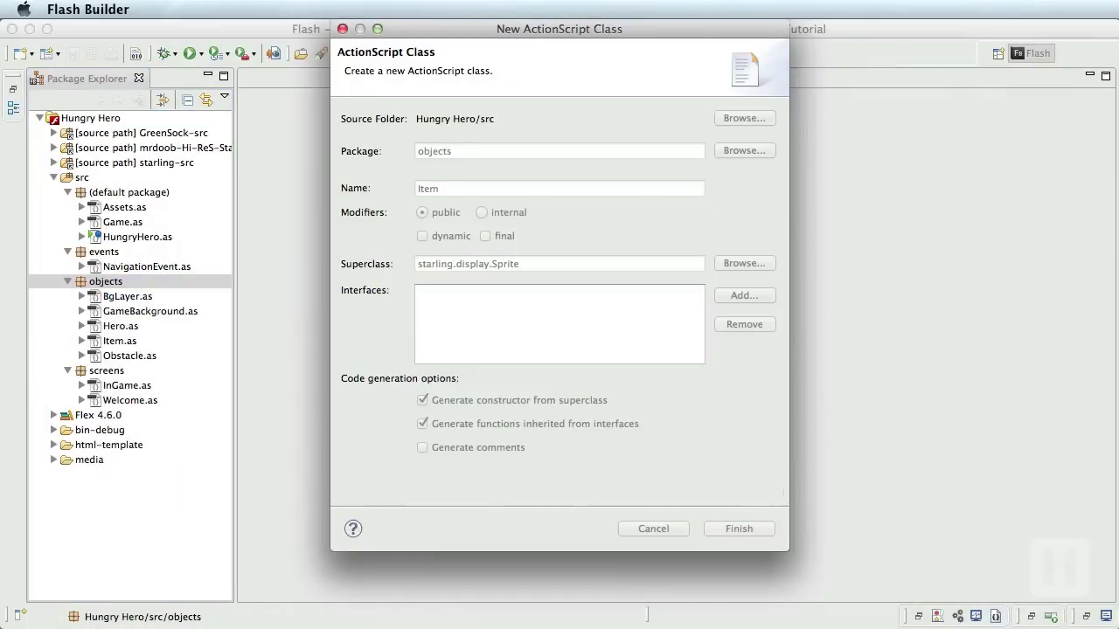
left_click(737, 528)
type("private var itemImage:Image;")
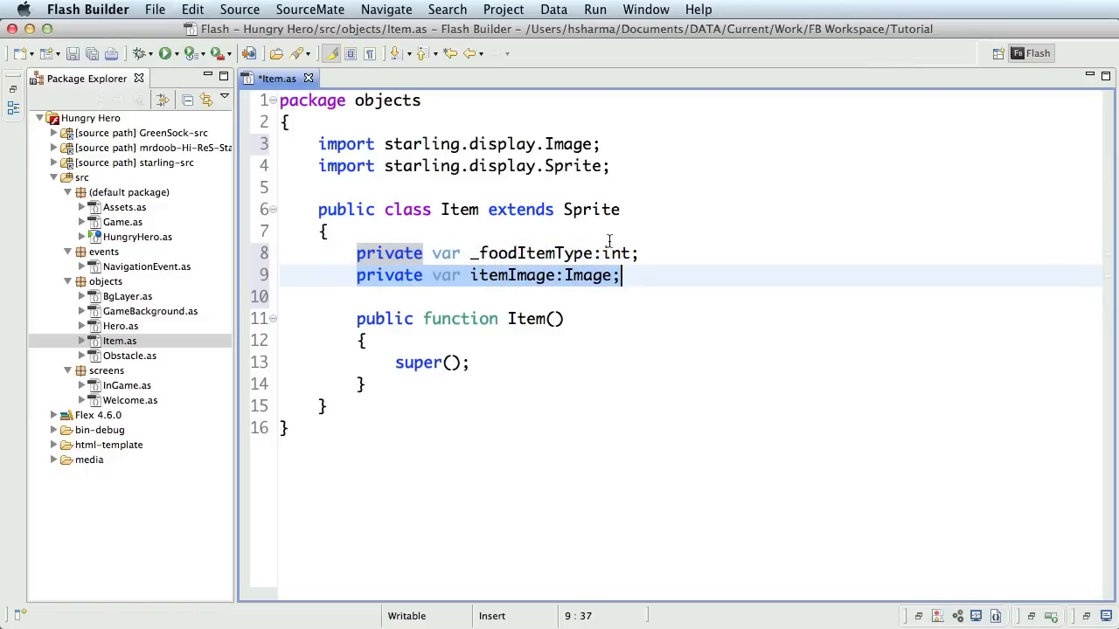
Generate a public foodItemType getter and setter for _foodItemType via Quick Fix.
left_click(600, 143)
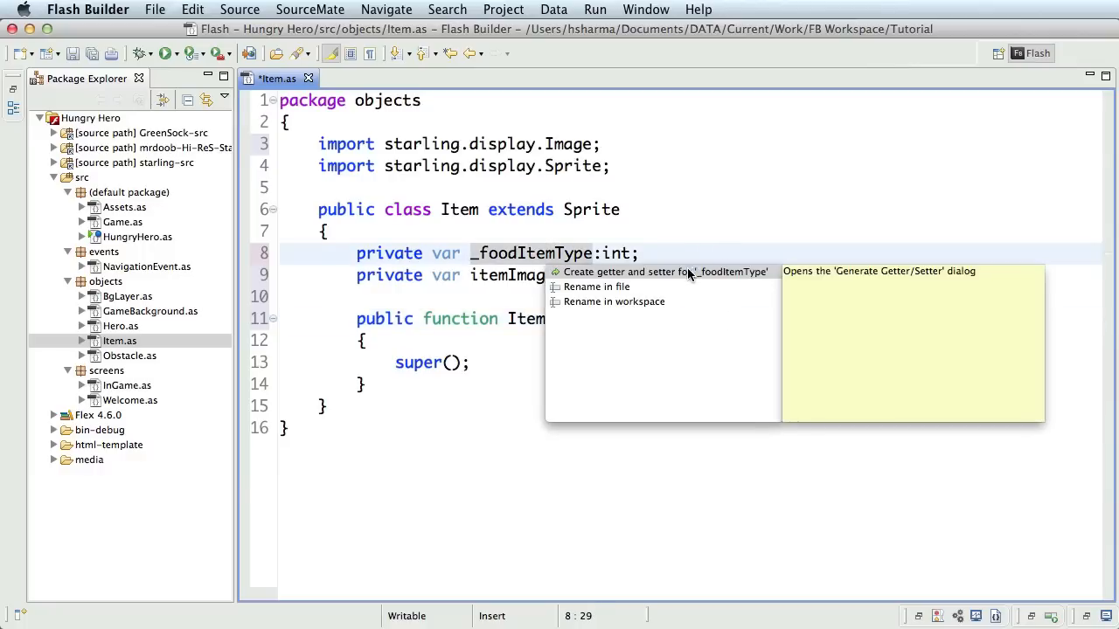
left_click(655, 272)
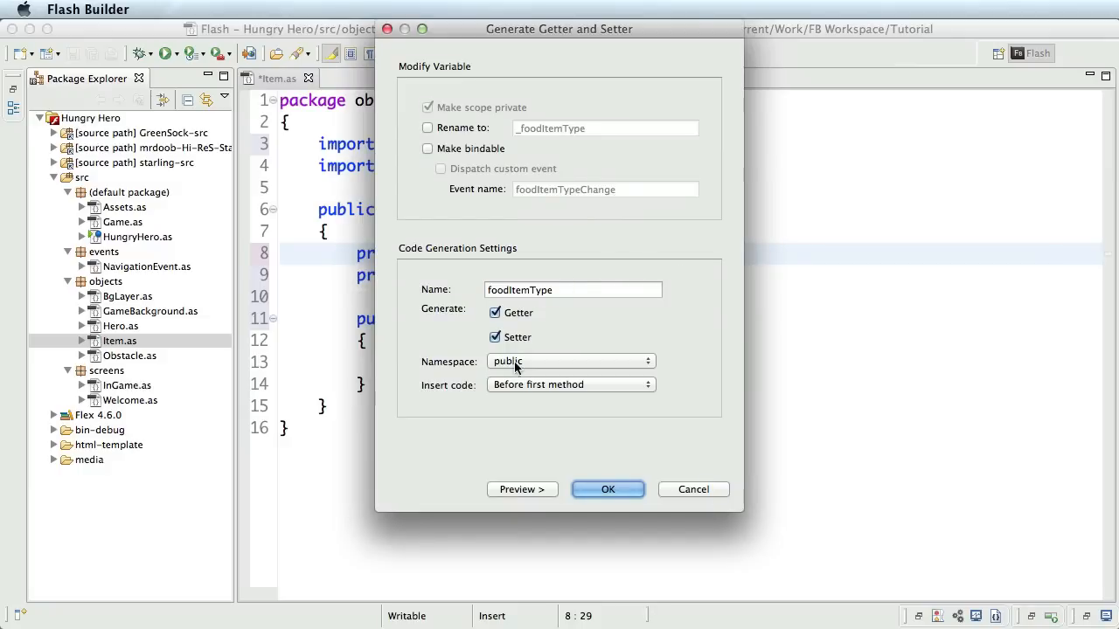
left_click(609, 489)
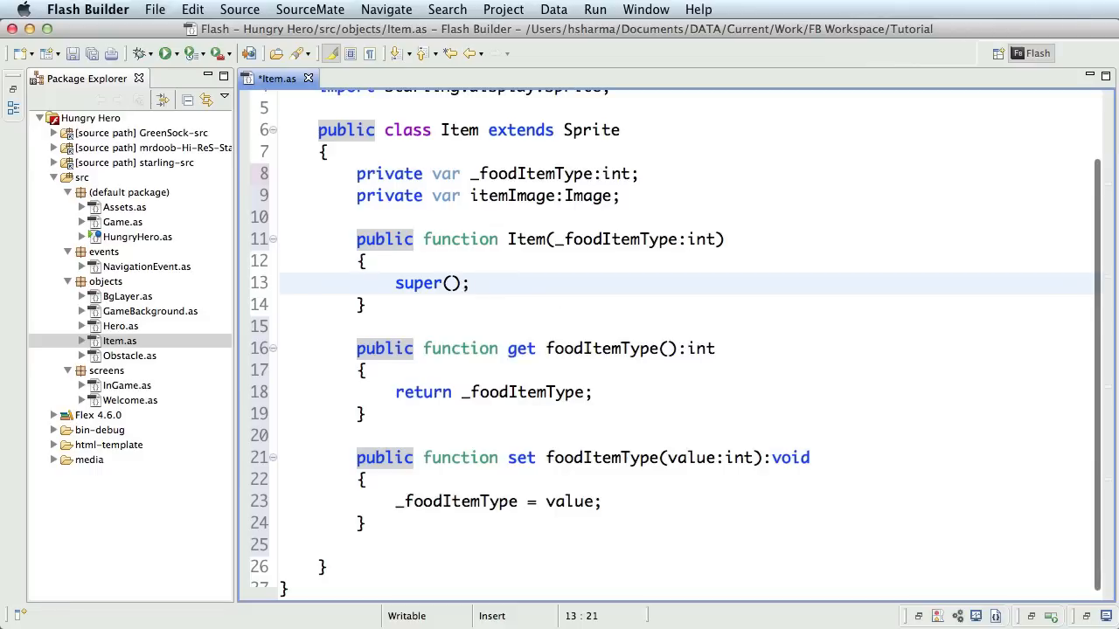
Store the constructor's _foodItemType parameter with this.foodItemType = _foodItemType;.
type("this.")
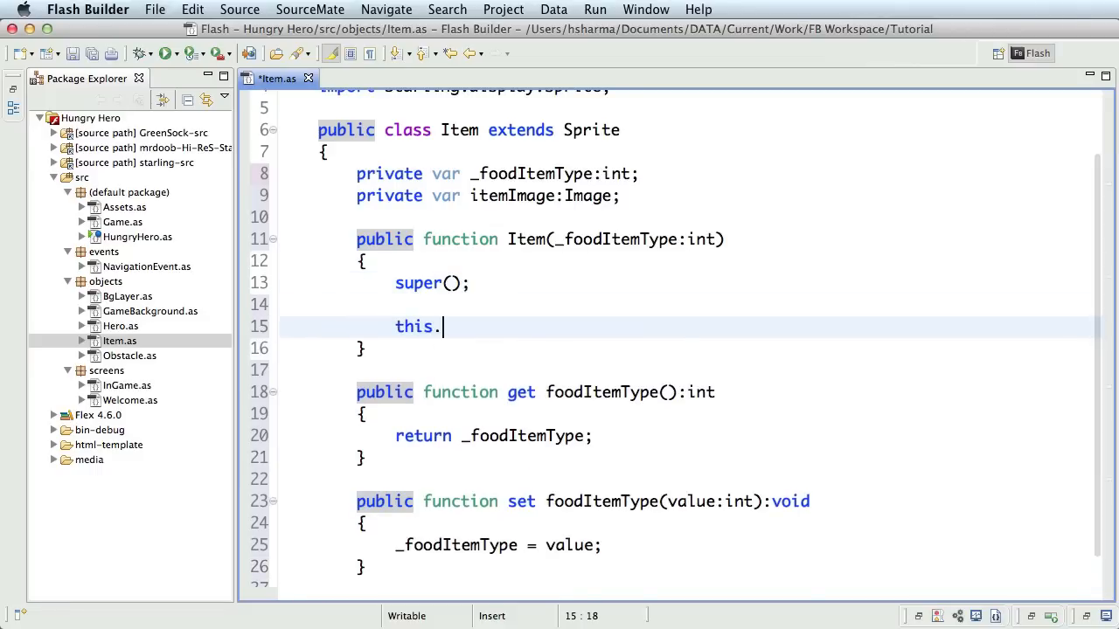
type("foodItemType = _foodItemType;")
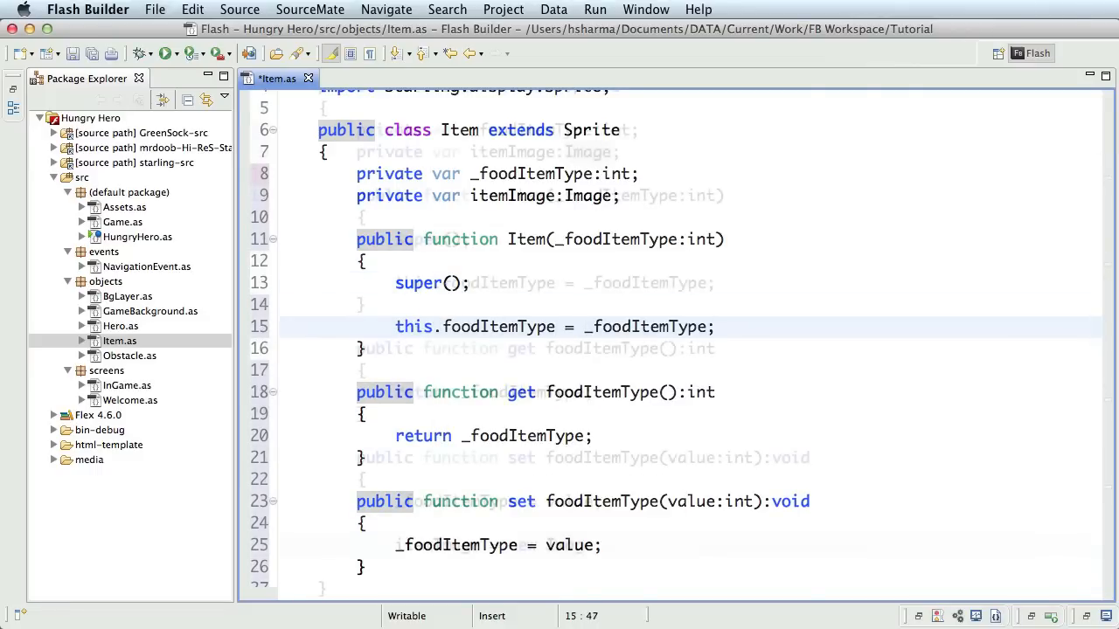
In the setter, build itemImage as a new Image from Assets.getAtlas().getTexture using the food item type.
type("itemImage = new Image")
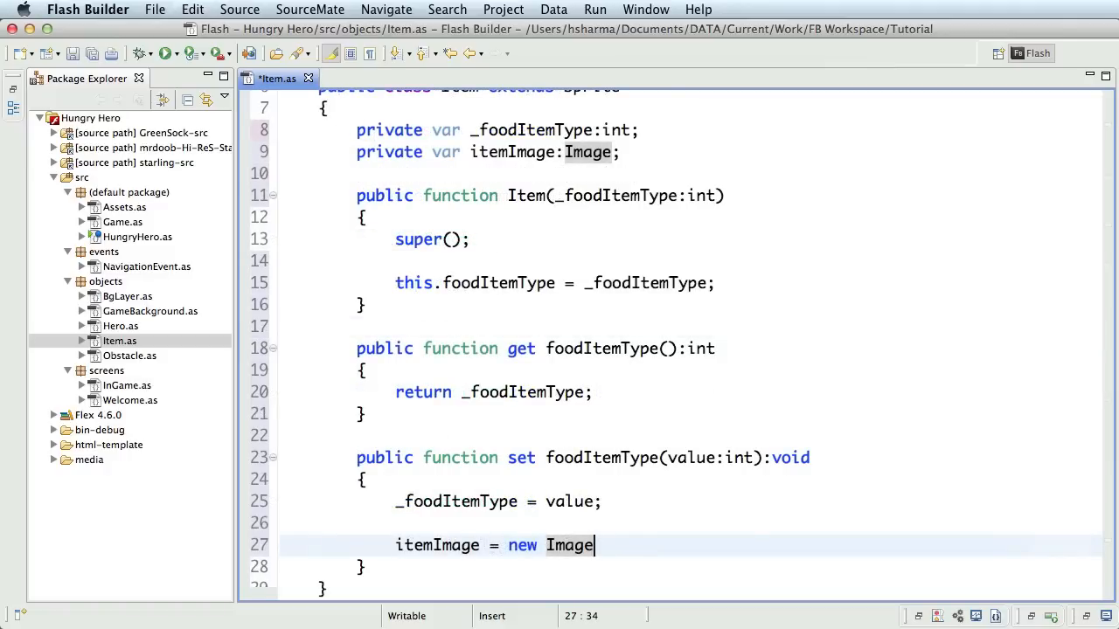
type("(Assets.ge")
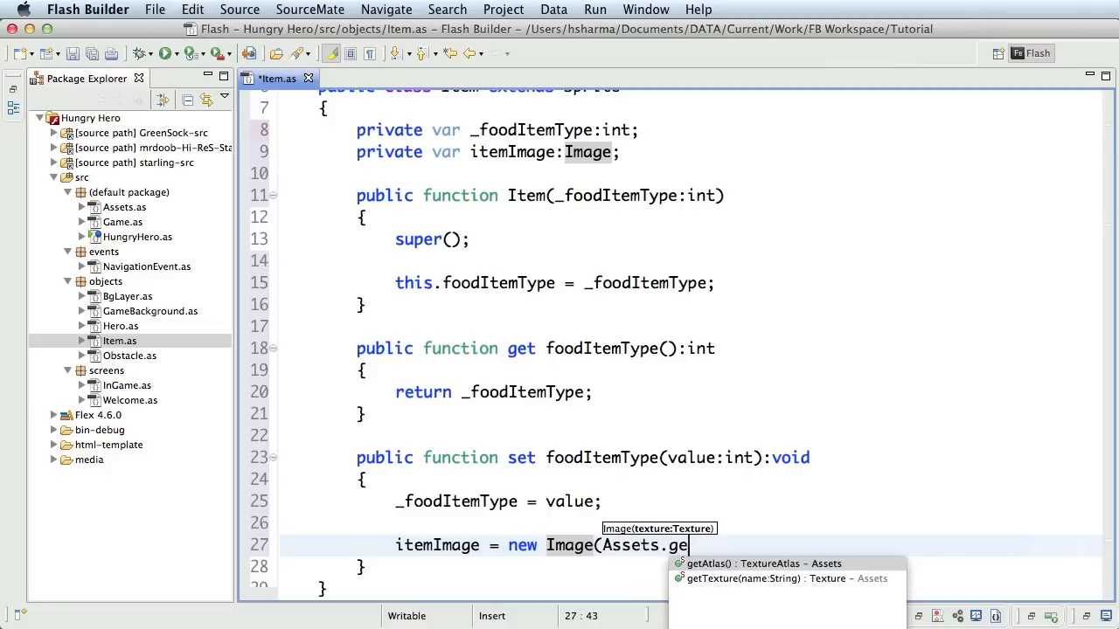
type("tAtlas().getTexture(\"item")
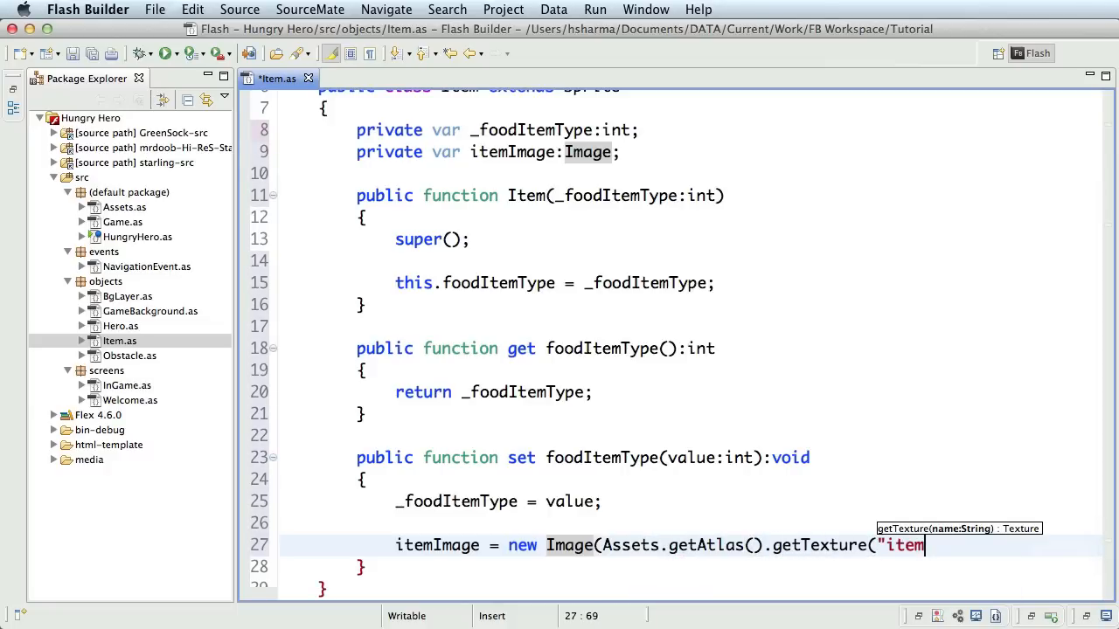
type("\" + _foodItemType")
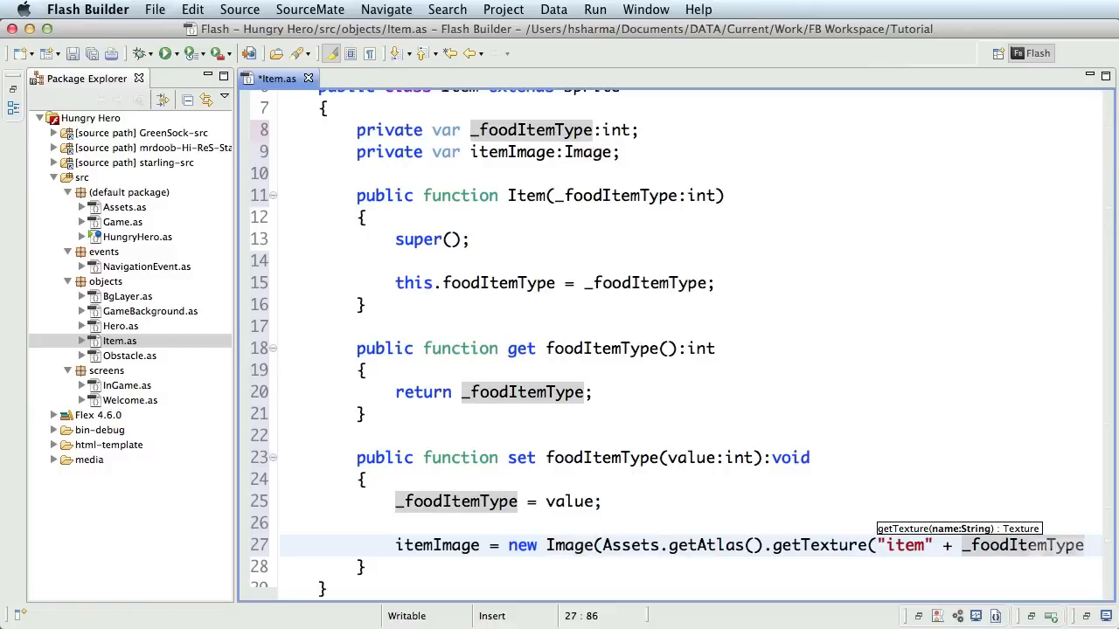
type("))")
type("itemImage.y = -itemImage.texture.height * 0.5;")
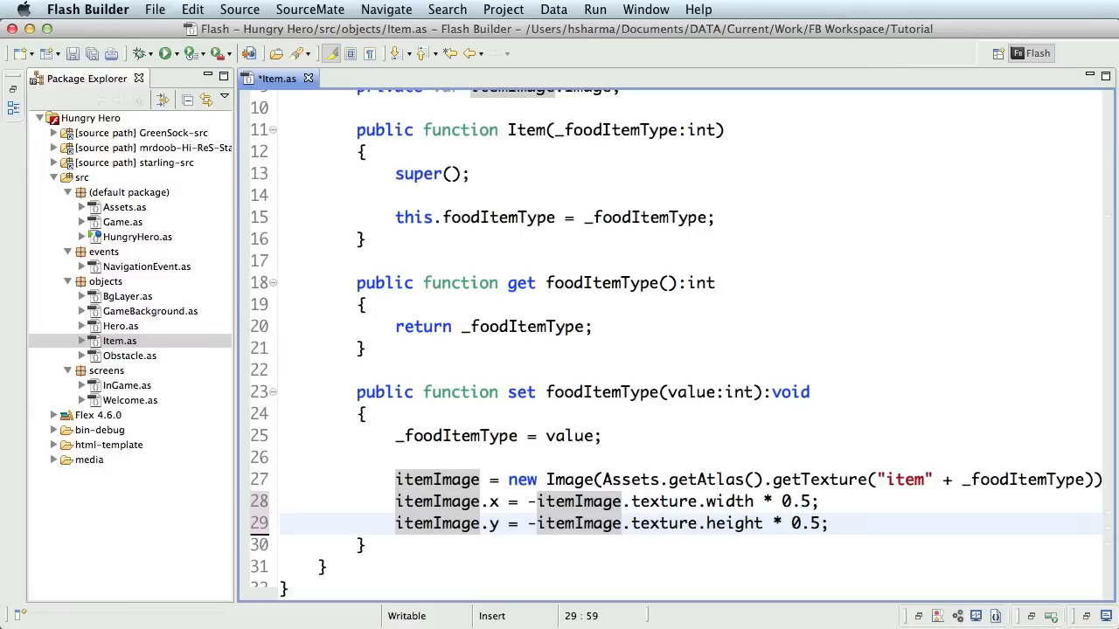
Add the item image to the Item sprite with this.addChild(itemImage);.
type("this.")
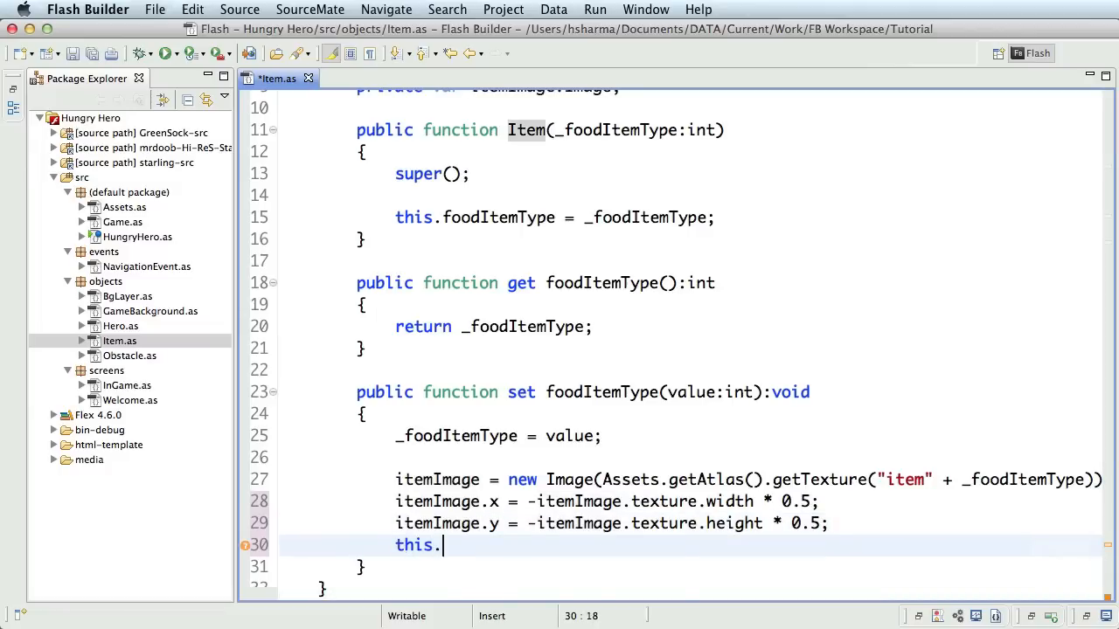
type("addChild(")
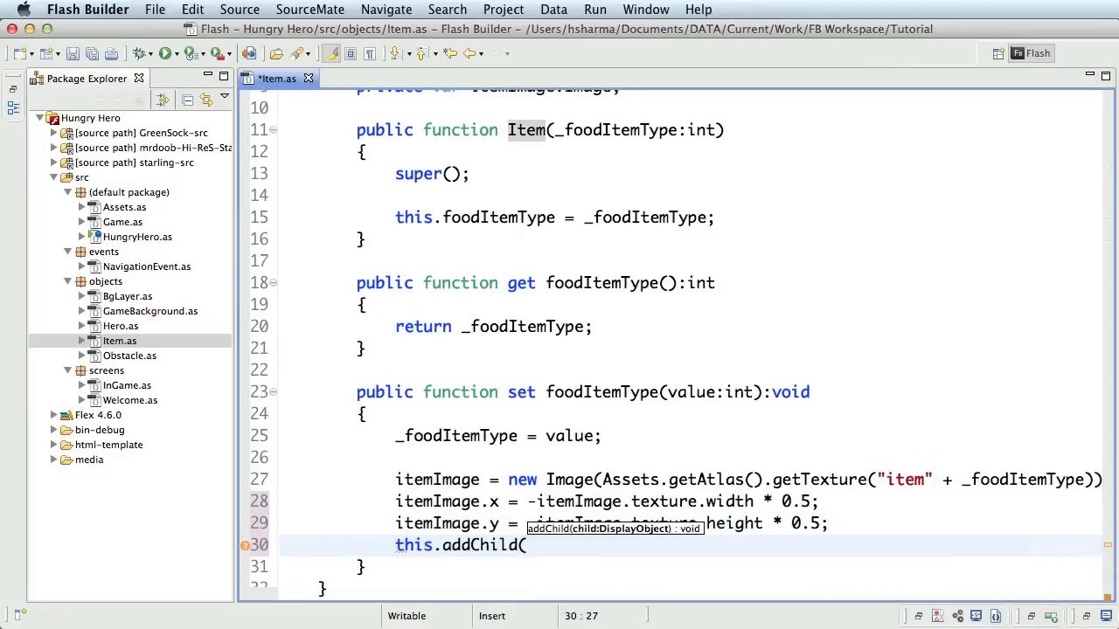
type("itemImage);")
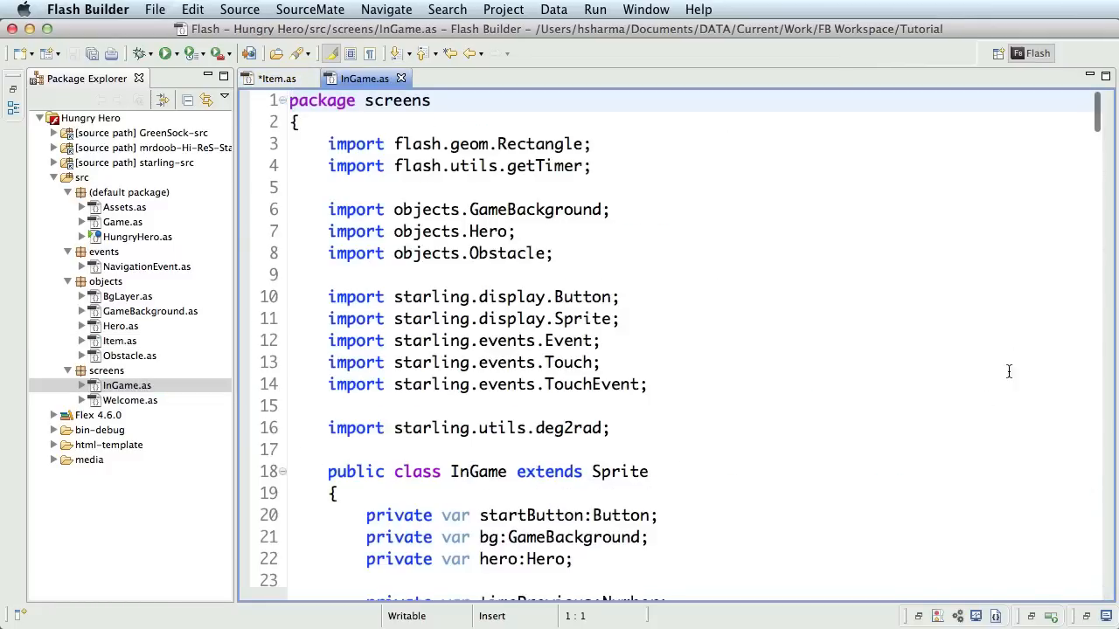
Call createFoodItems() from onGameTick after animateObstacles() in InGame.as.
scroll("down", 3)
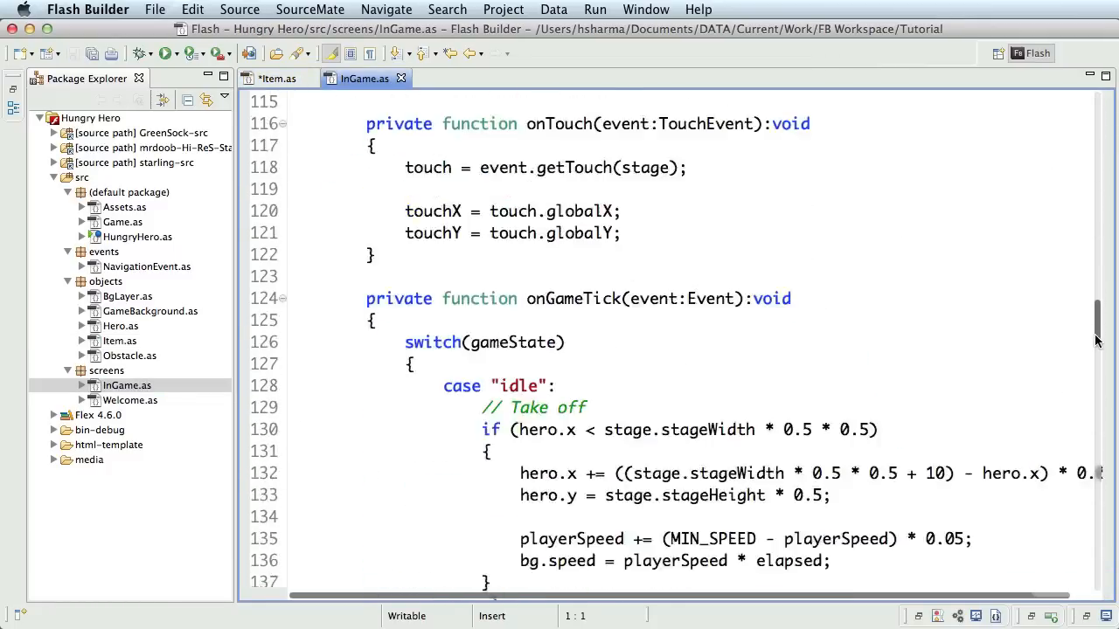
scroll("down", 3)
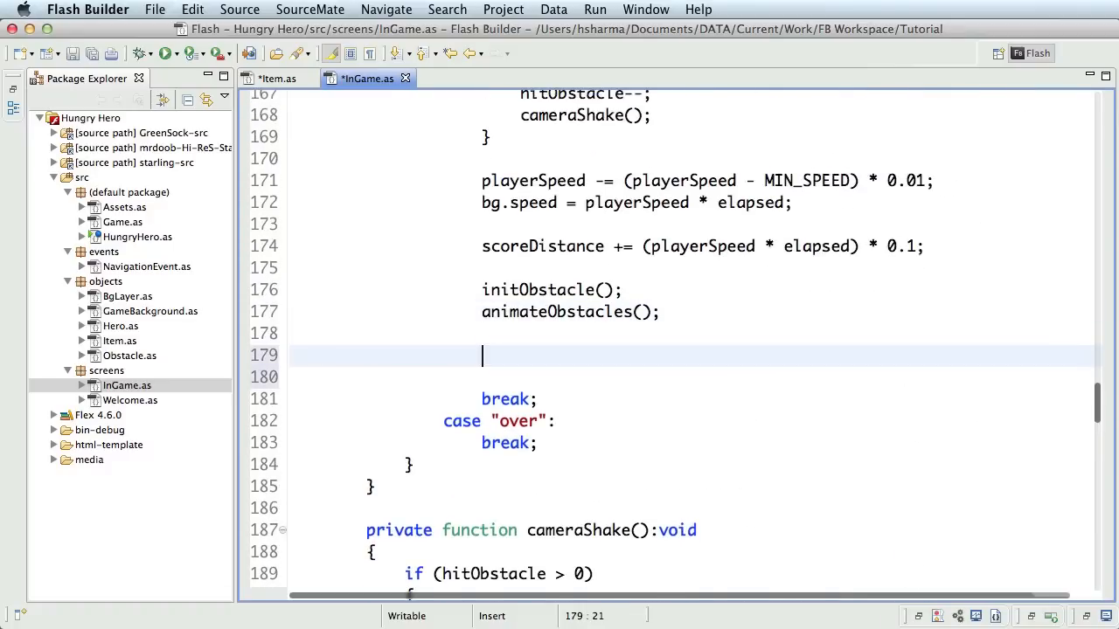
type("createFoodItems();")
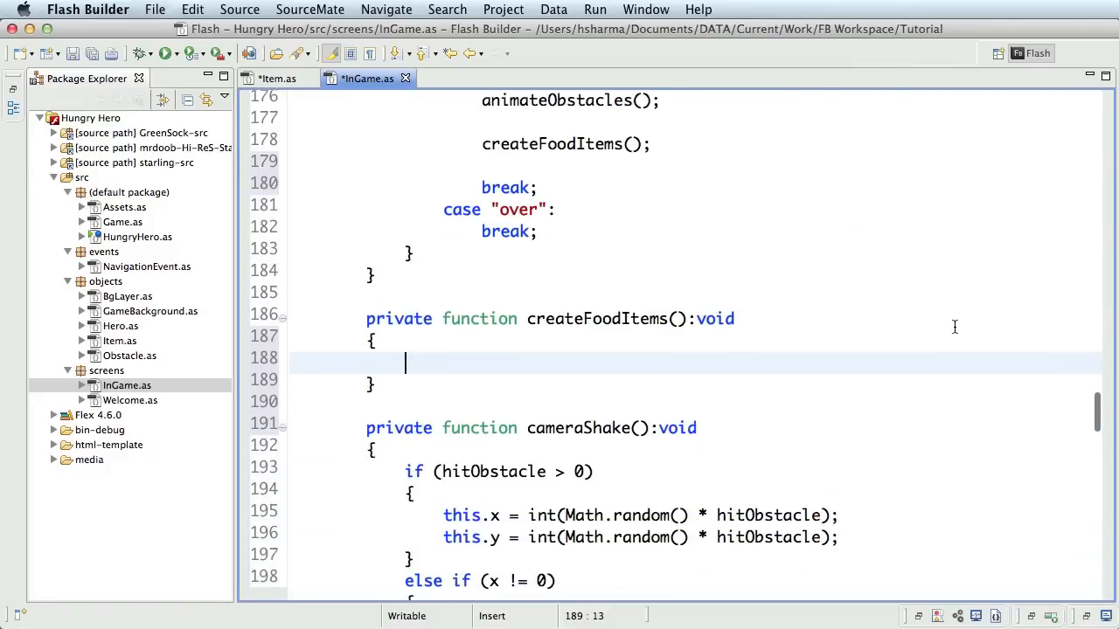
Begin createFoodItems with an if (Math.random() > 0.95) random-chance check.
type("if (")
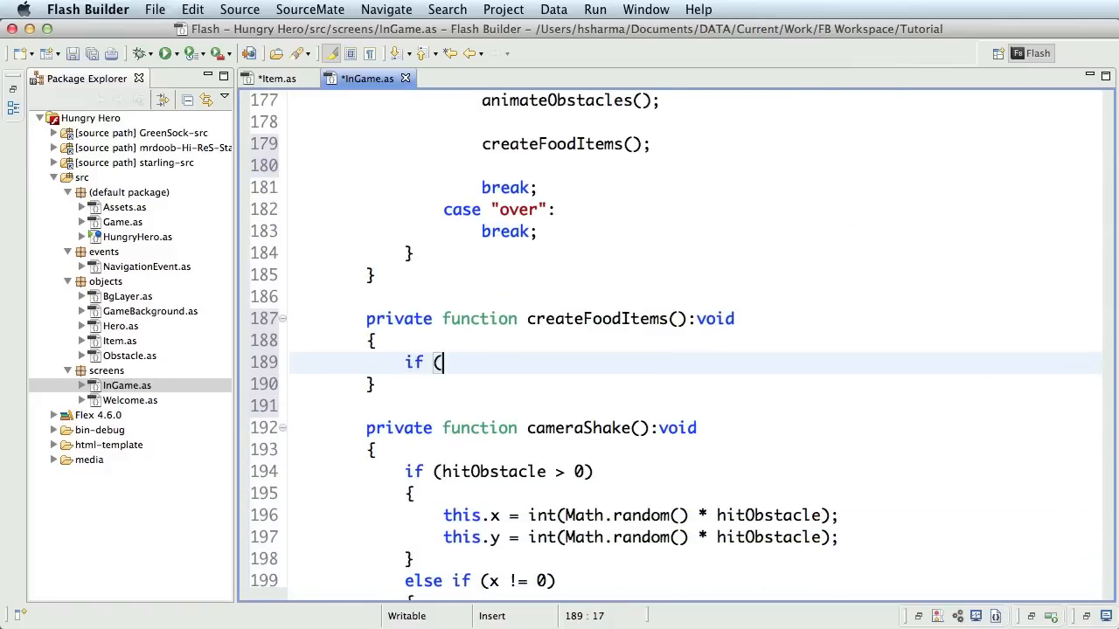
type("Math.random()")
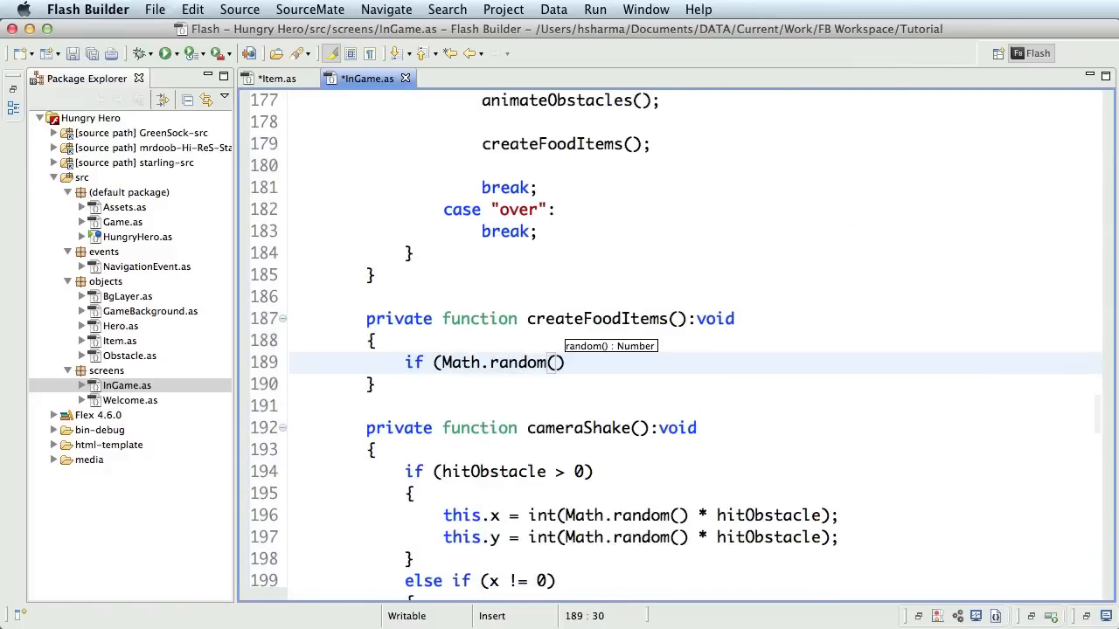
type("> 0.95")
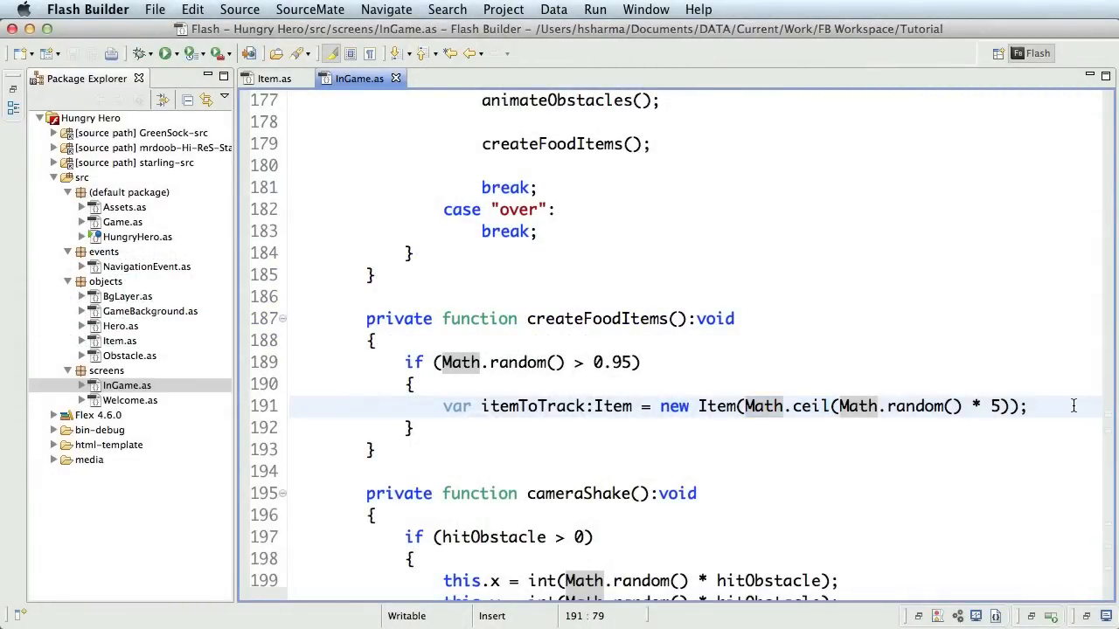
Position the new itemToTrack at x = stage.stageWidth + 50, past the right edge.
type("itemToTrack.x =")
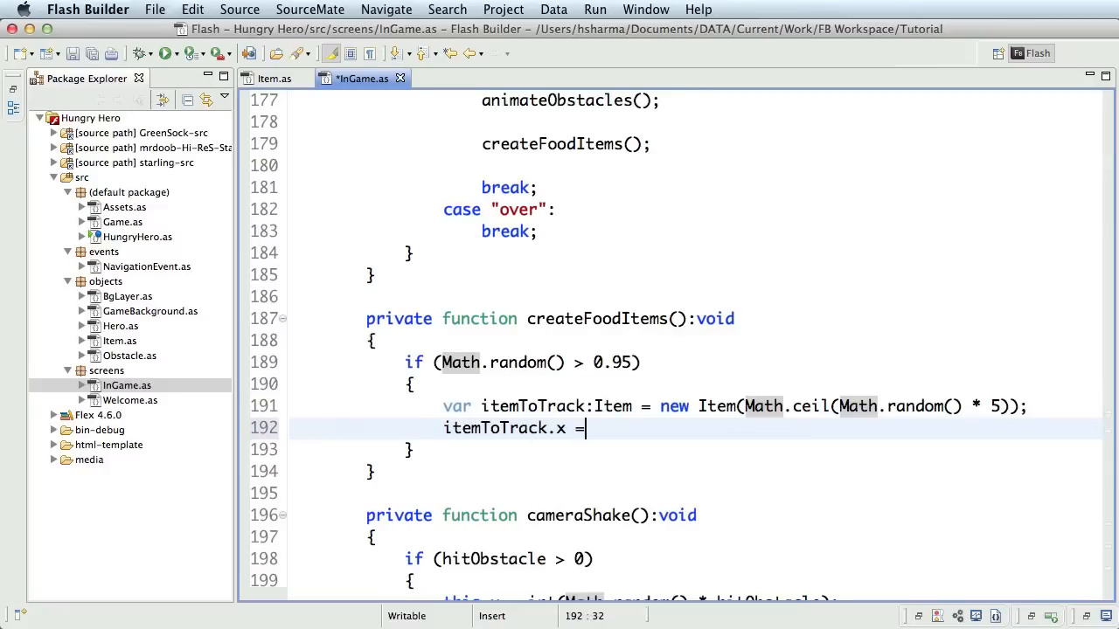
type("stage.")
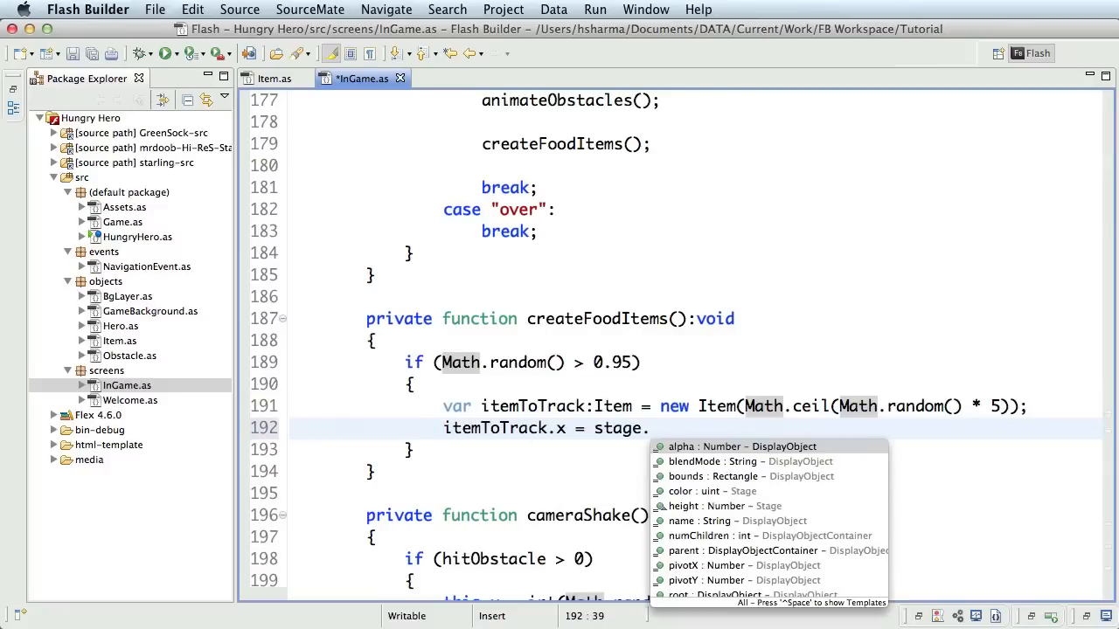
type("stageWidth")
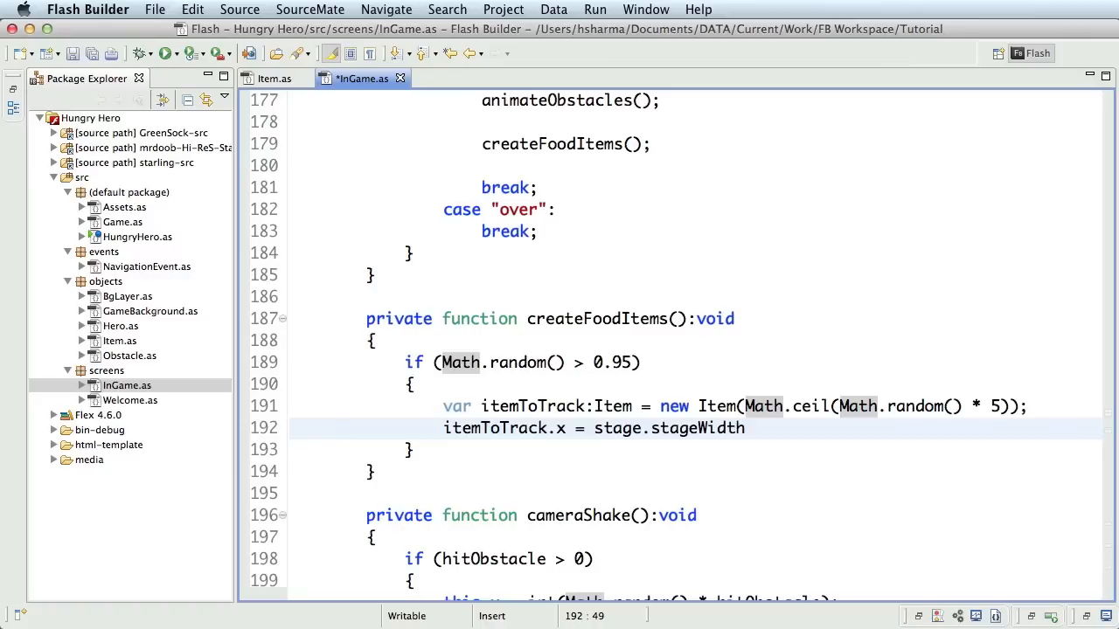
type("+ 50;")
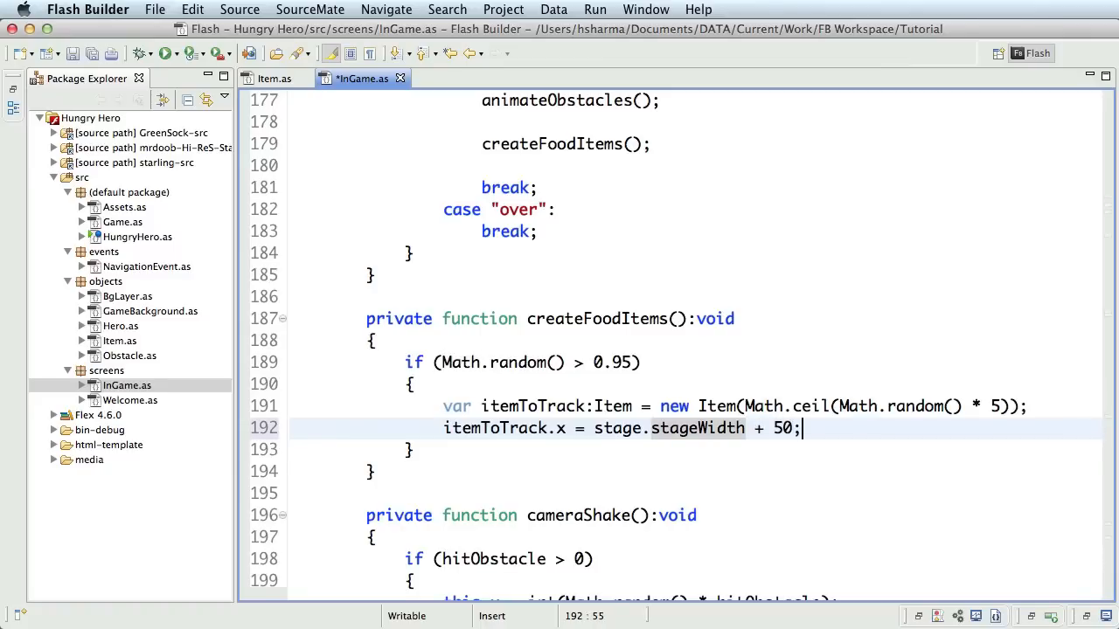
Give itemToTrack a random y within gameArea and add it to the screen with this.addChild.
type("itemToTrack.y")
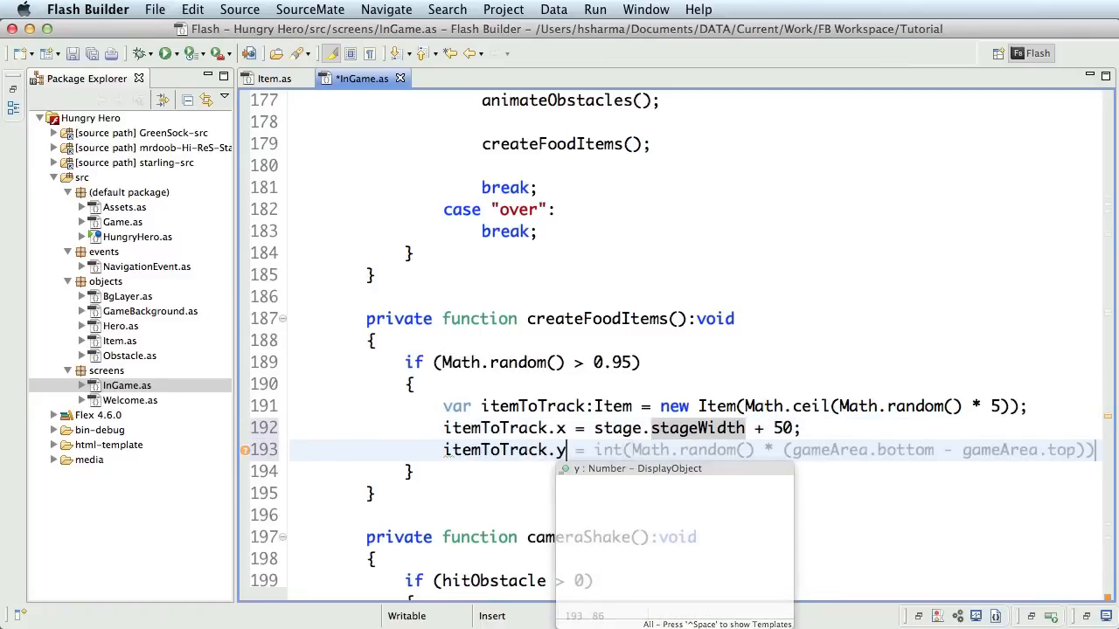
key("Escape")
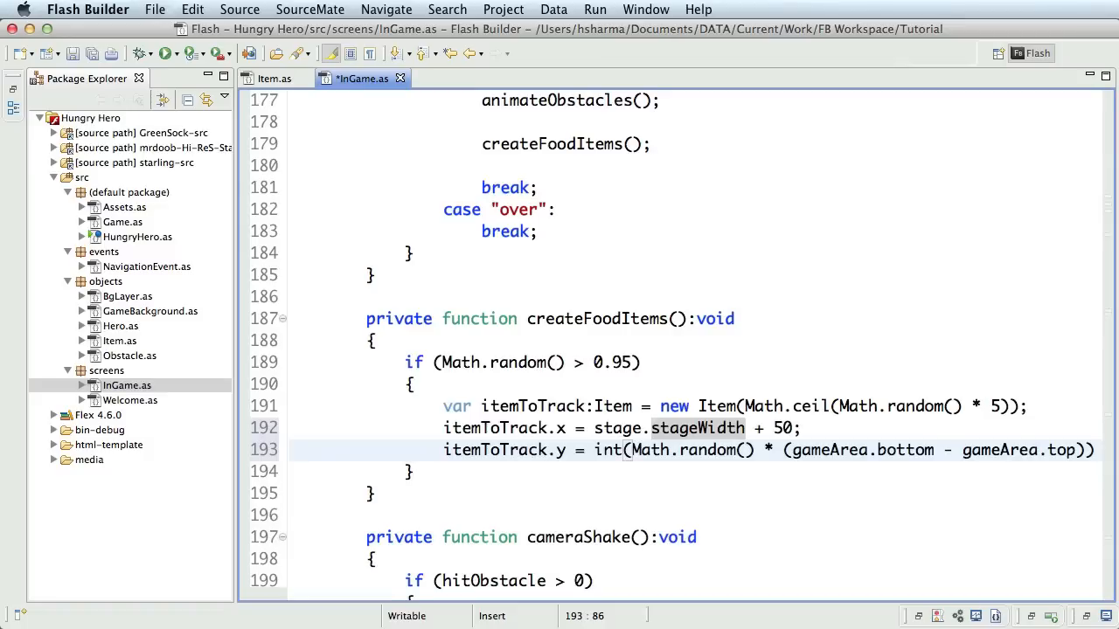
type("+ gameArea")
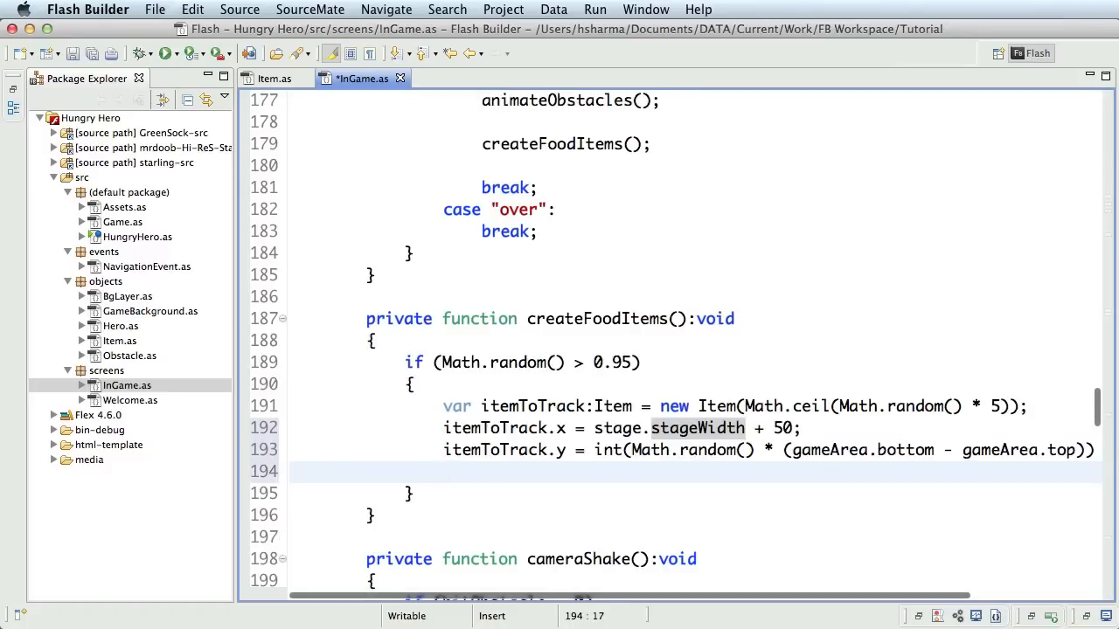
type("this.add")
type("private var")
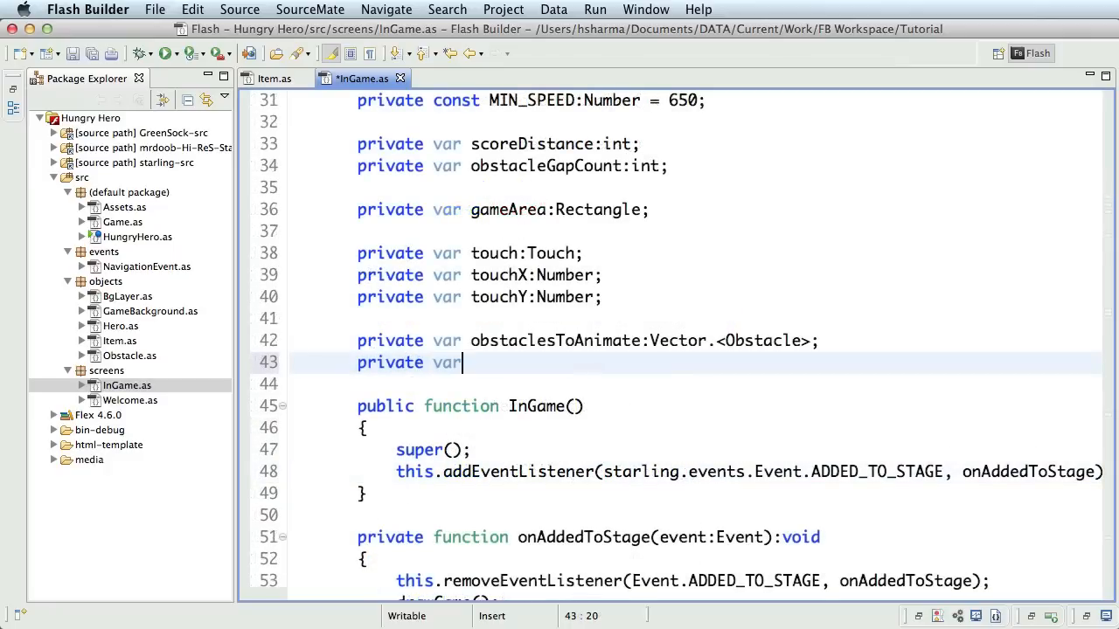
Declare private var itemsToAnimate:Vector.<Item> and initialise it as new Vector.<Item>() in setup.
type("itemsToAnimate:Vector")
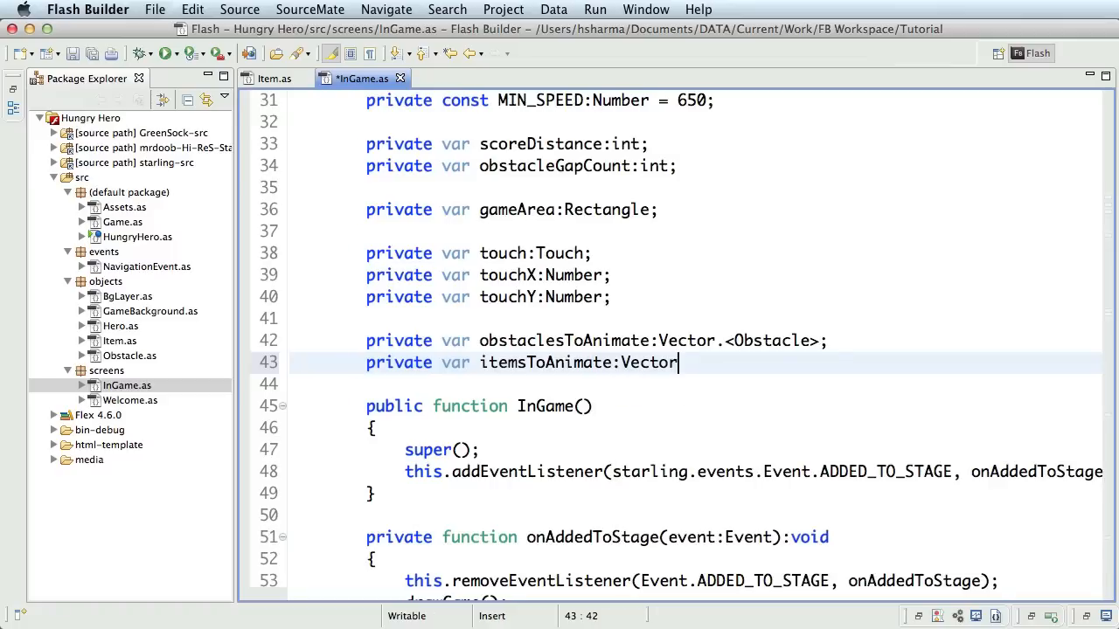
type(".<Item>;")
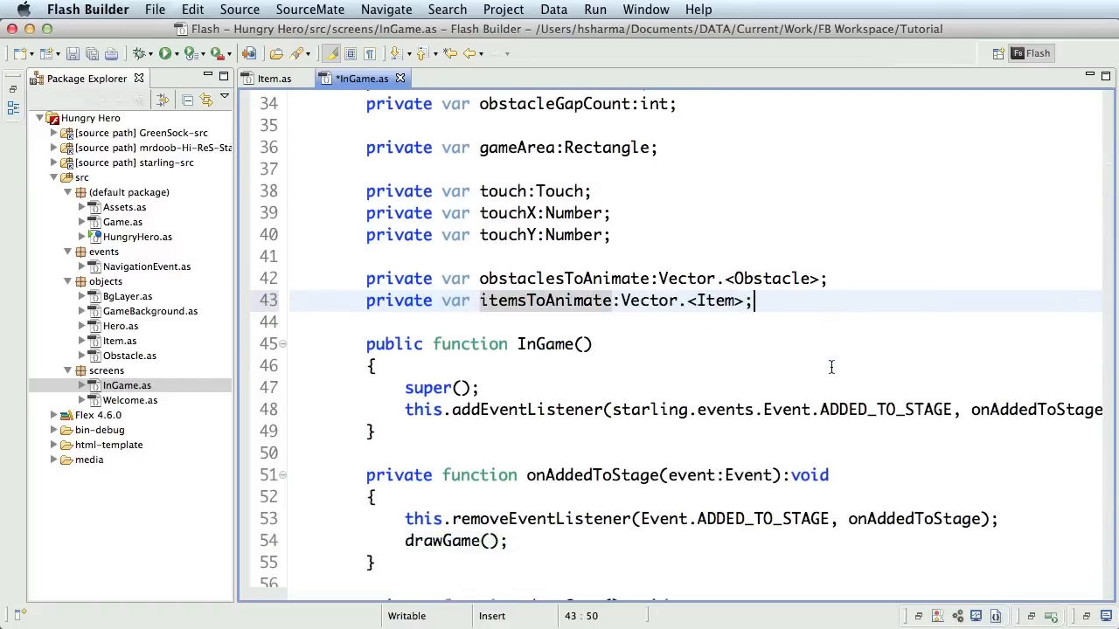
scroll("down", 3)
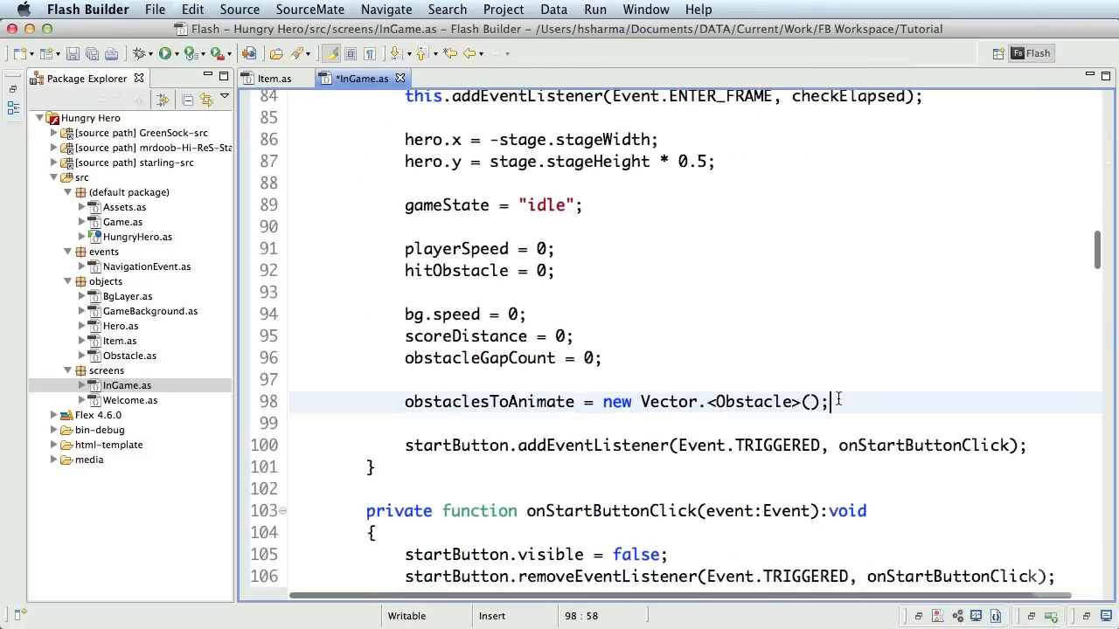
type("itemsToAnimate = new")
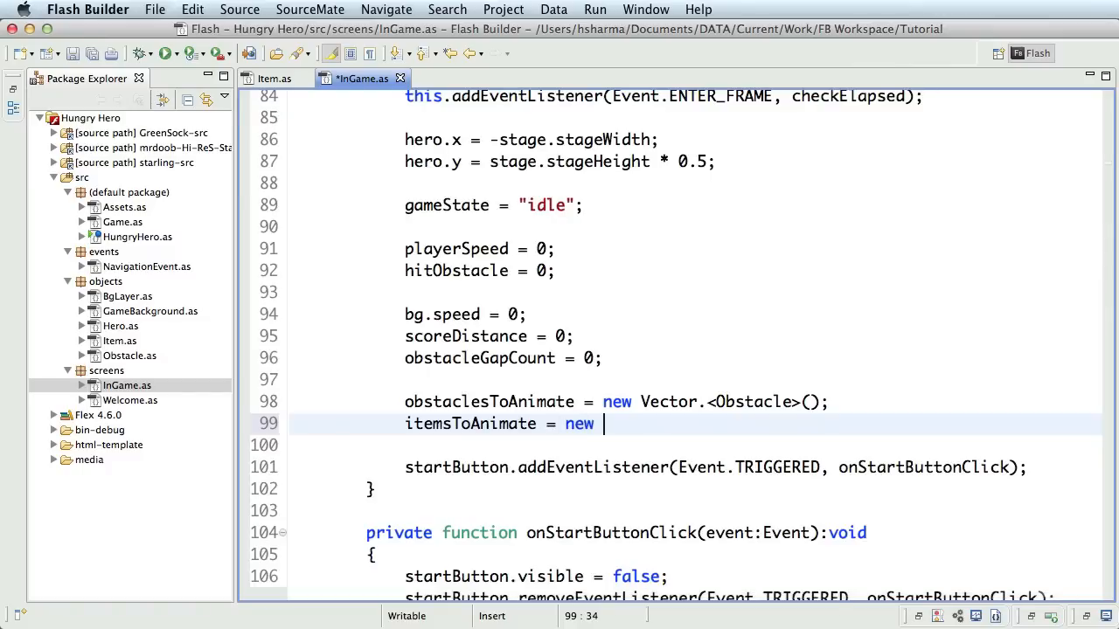
type("Vector.<Item>();")
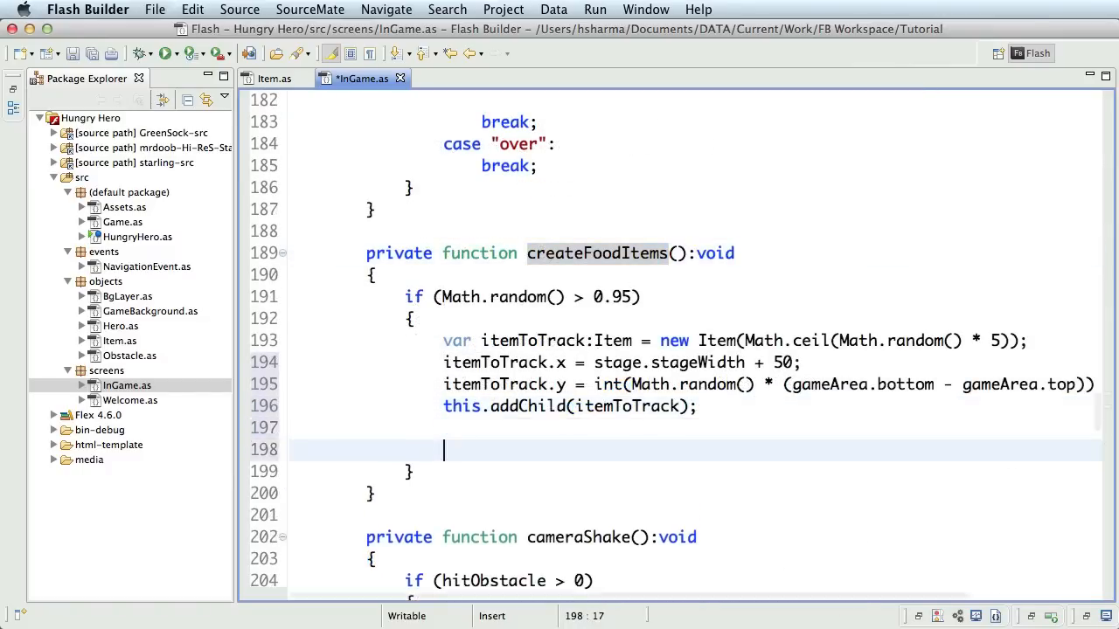
Push each new itemToTrack onto itemsToAnimate in createFoodItems.
type("itemsToAnimate.")
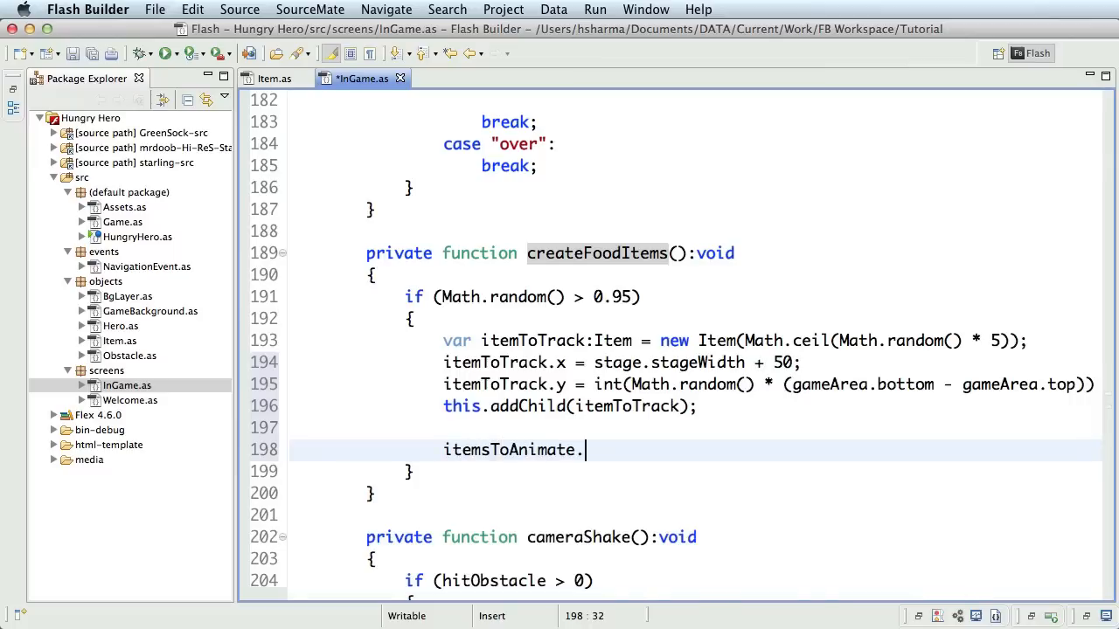
type("push(itemTo")
type("animateItems();")
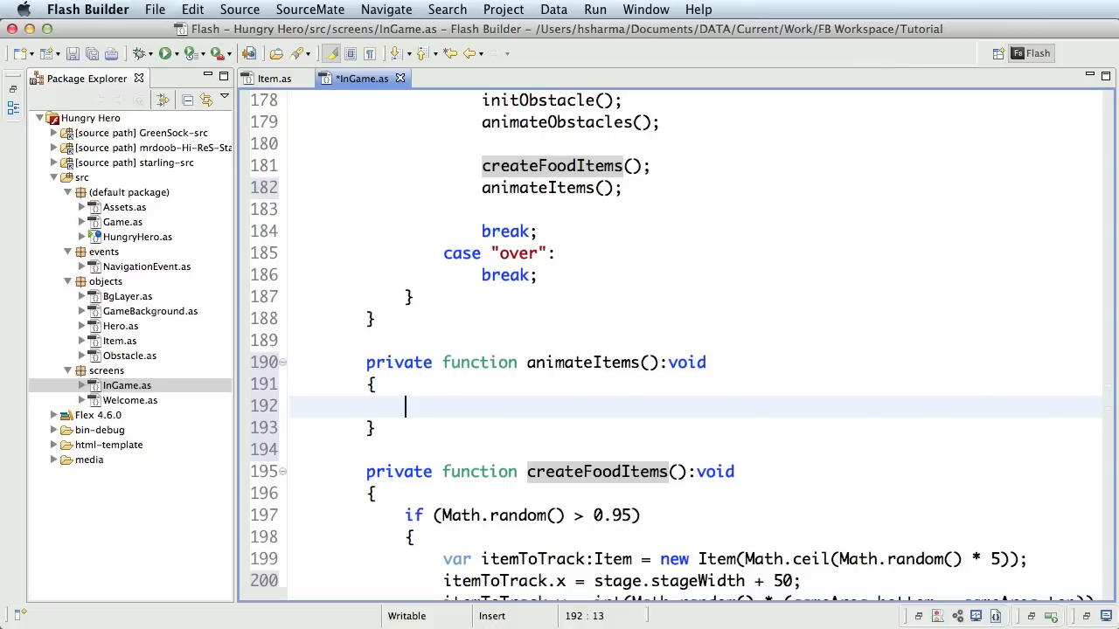
In animateItems, declare itemToTrack:Item, loop over itemsToAnimate and move each left by playerSpeed * elapsed.
type("var itemToTrack")
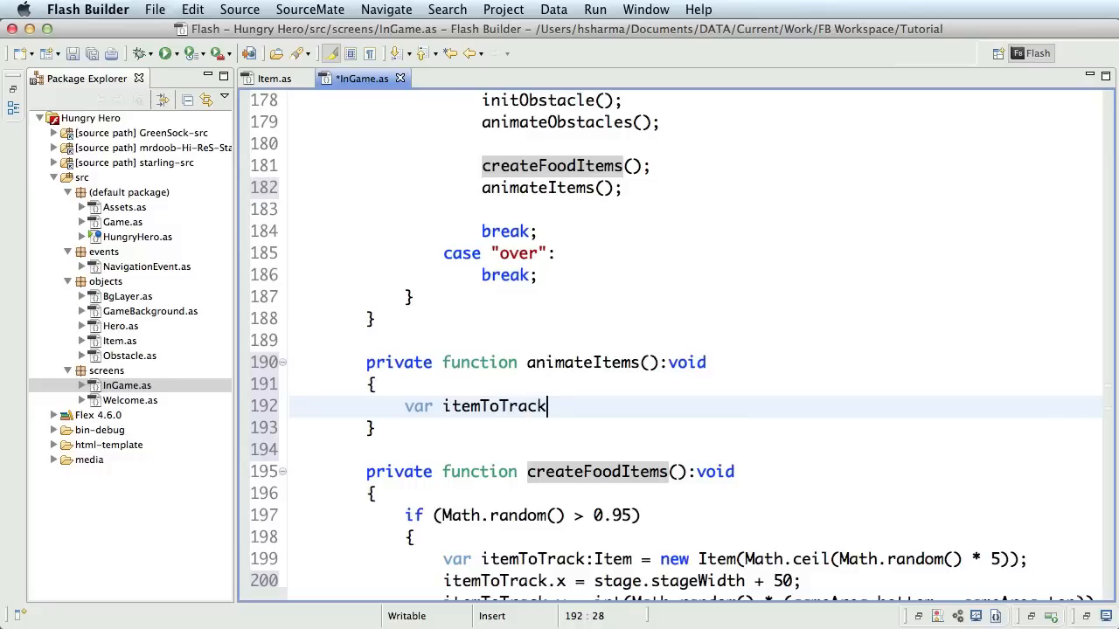
type(":Item;")
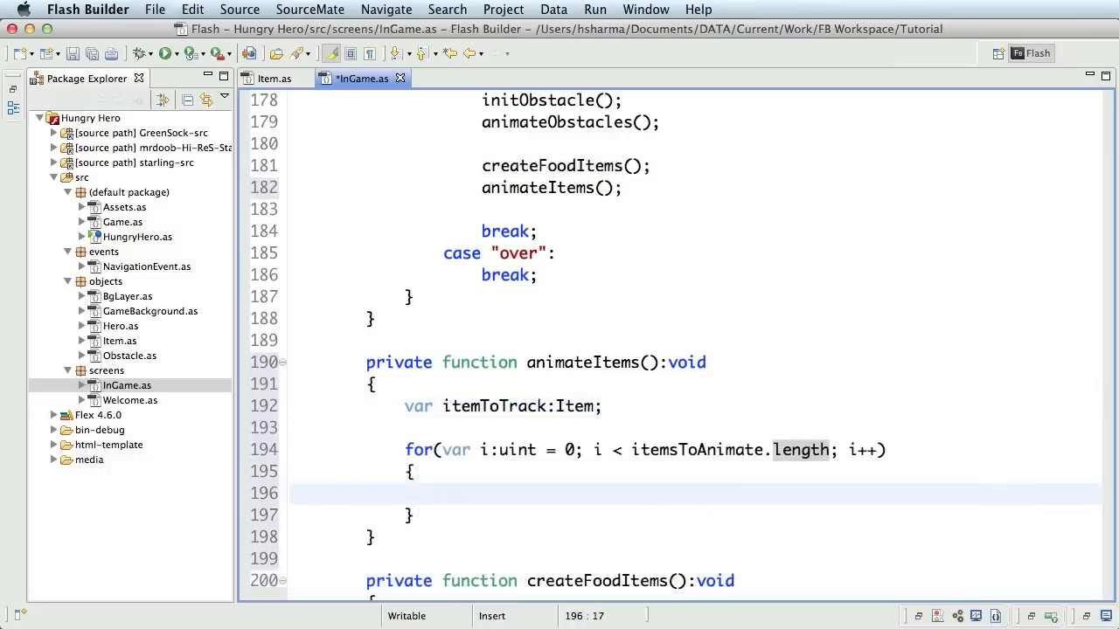
type("itemToTrack = itemsToAnimate[i];")
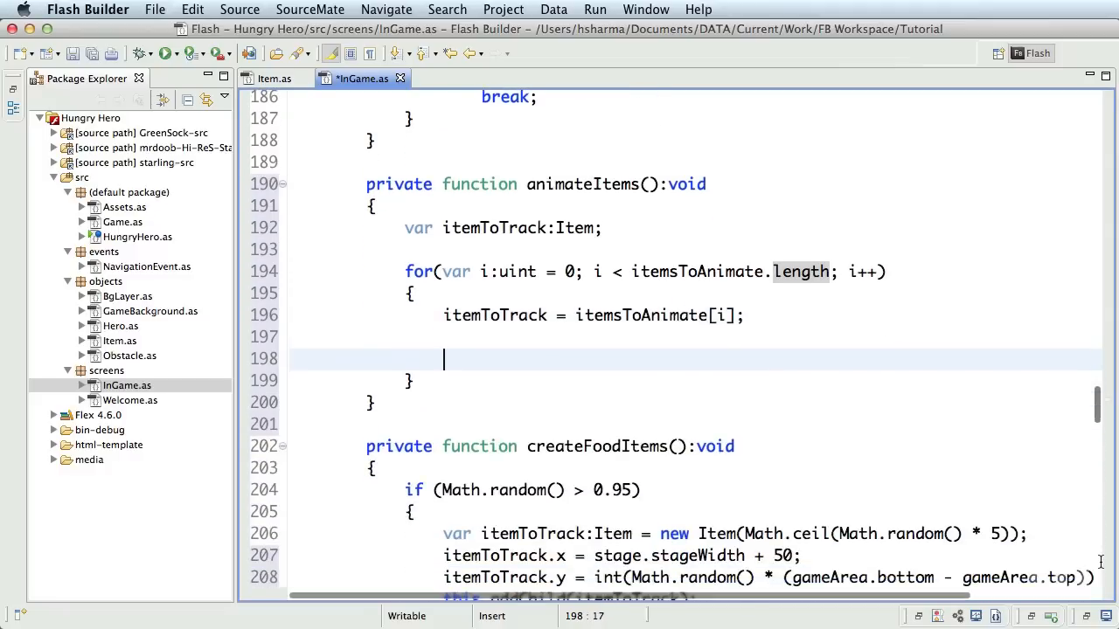
type("ite")
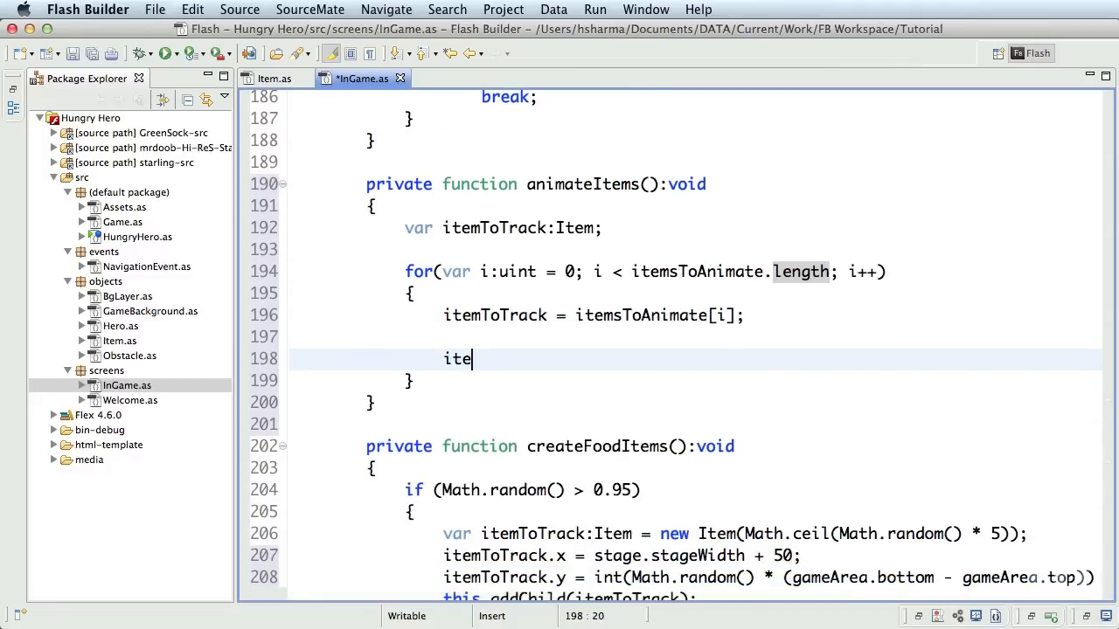
type("mToTrack.x")
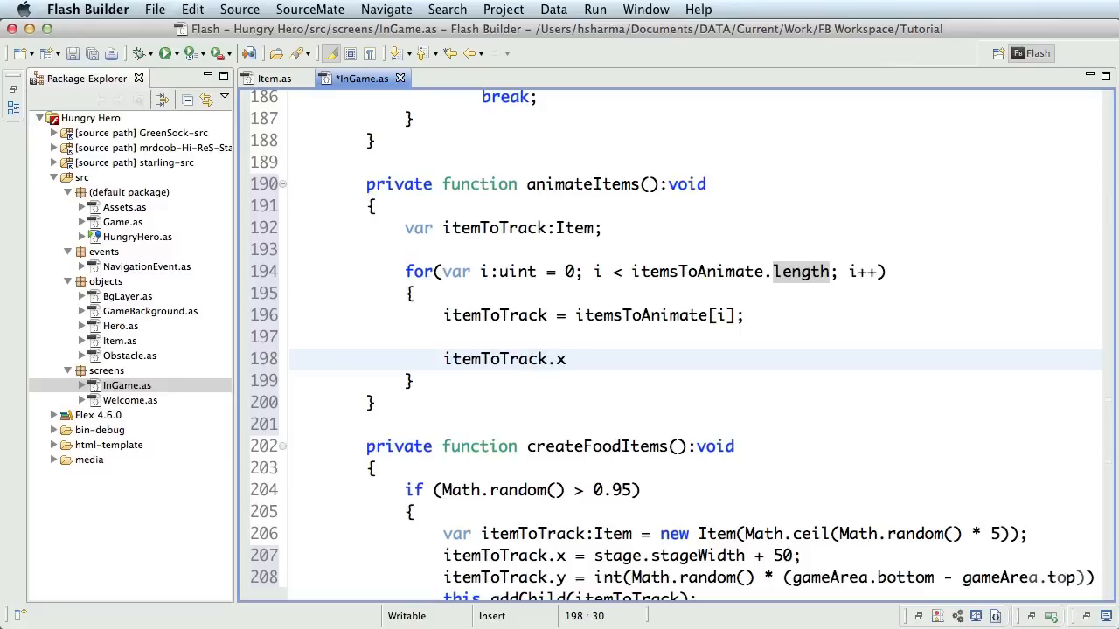
type("-= playerSpeed * elapsed;")
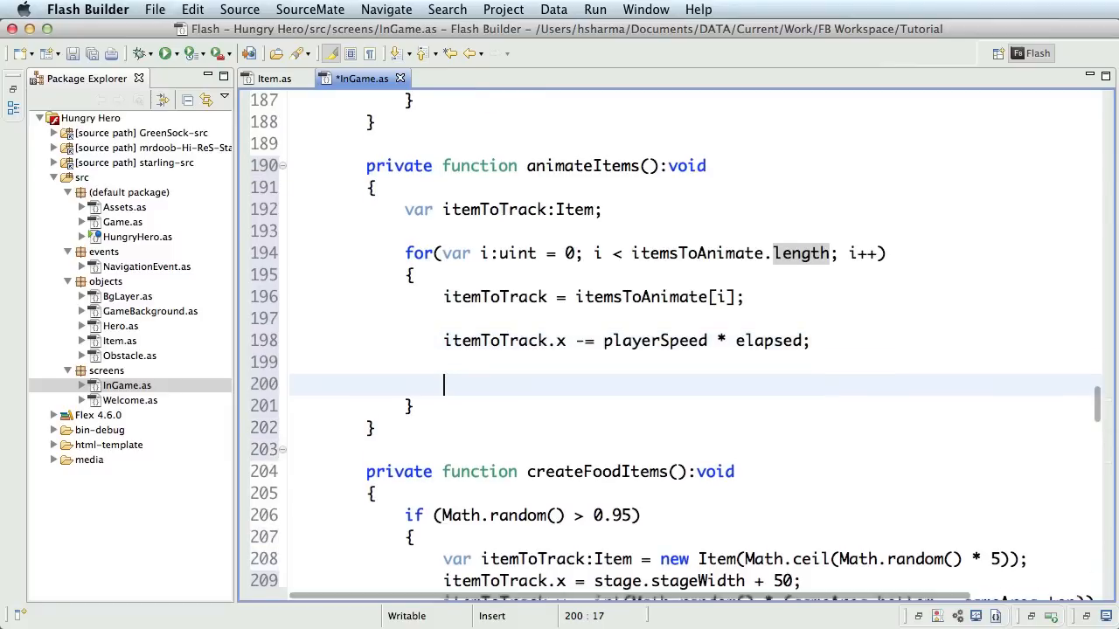
Add an if (itemToTrack.x < -50) check for items that have passed offscreen.
type("if (itemTo")
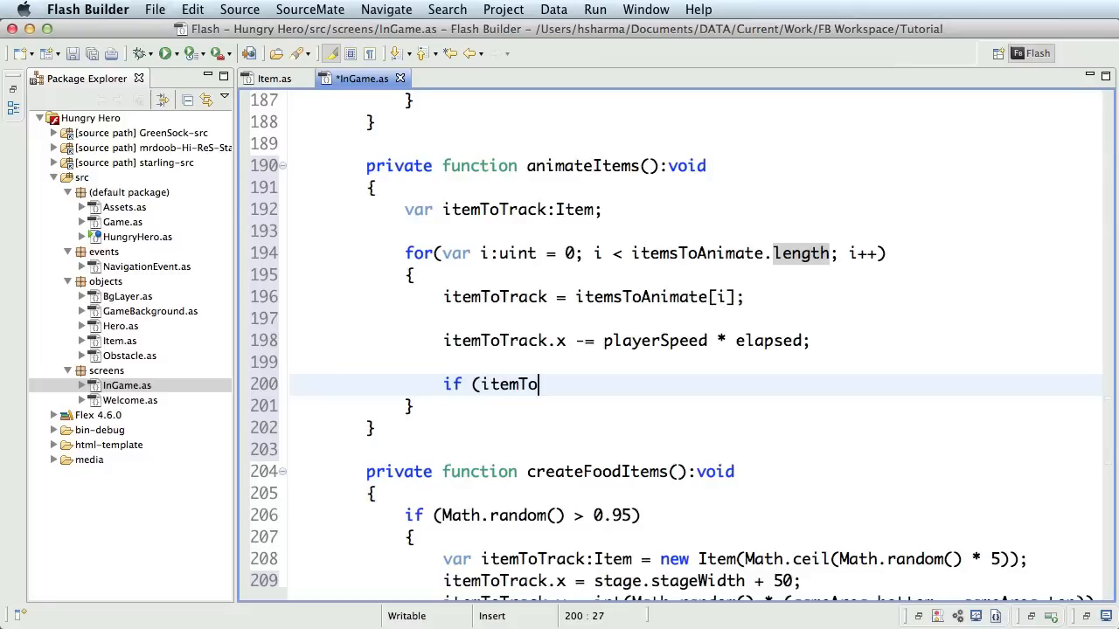
type("Track.x")
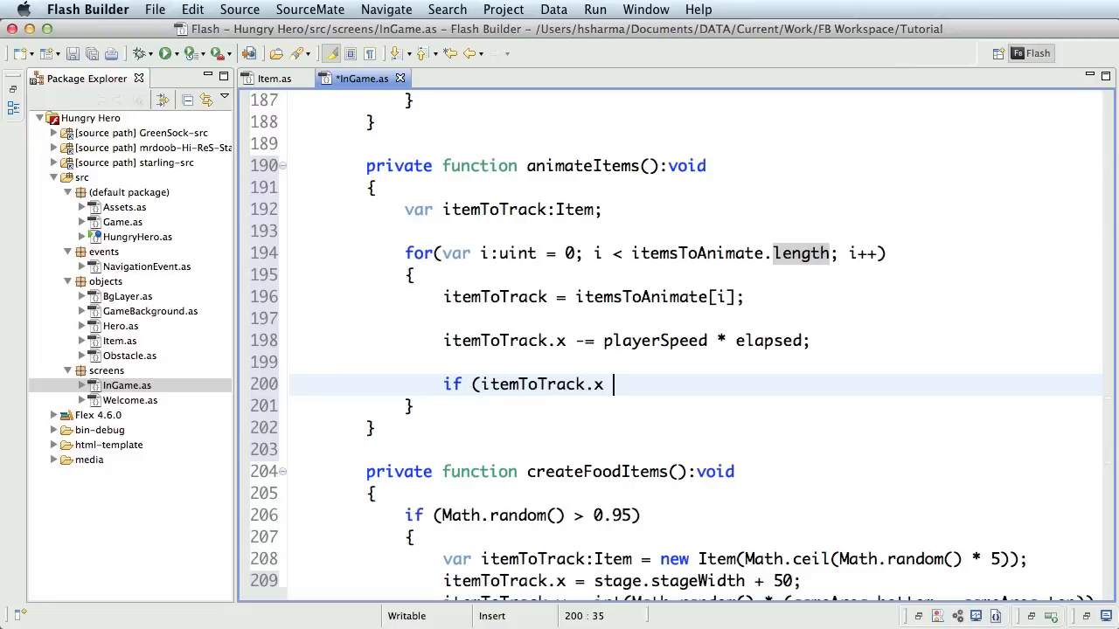
type("< -50)")
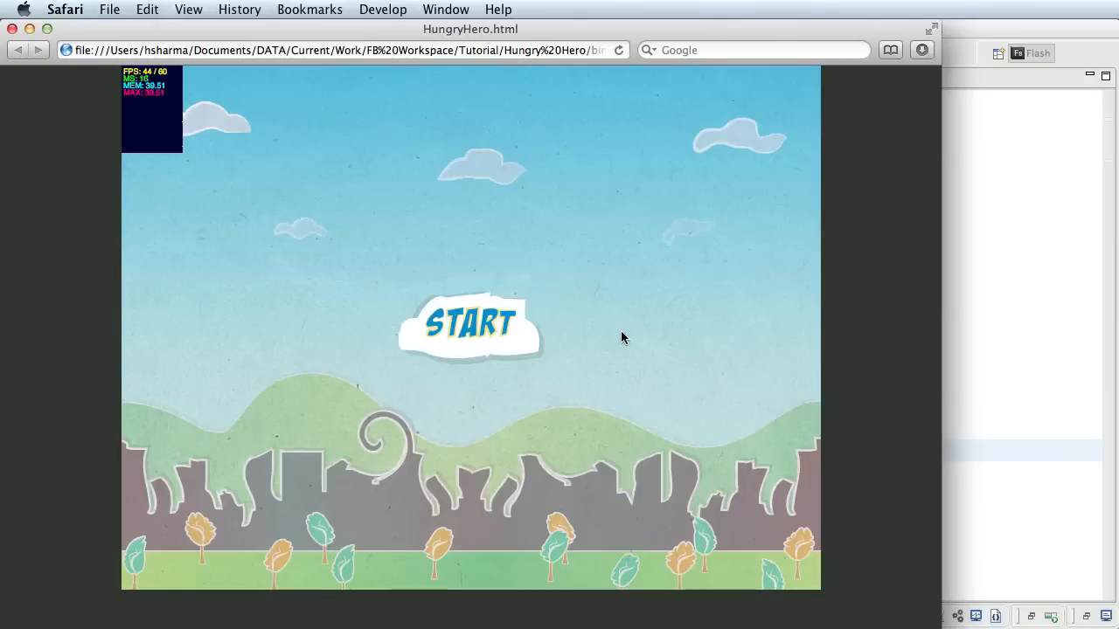
Start the Hungry Hero game in Safari to test the food item spawning.
left_click(470, 325)
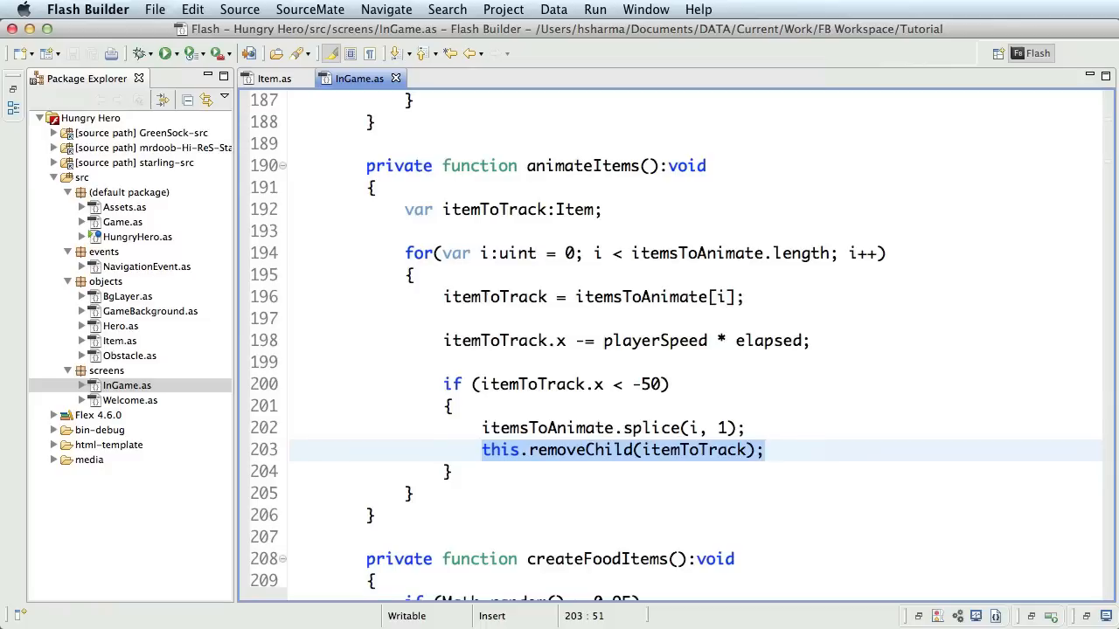
Add an if (itemToTrack.bounds.intersects(hero.bounds)) check above the offscreen check to remove touched items.
key("Enter")
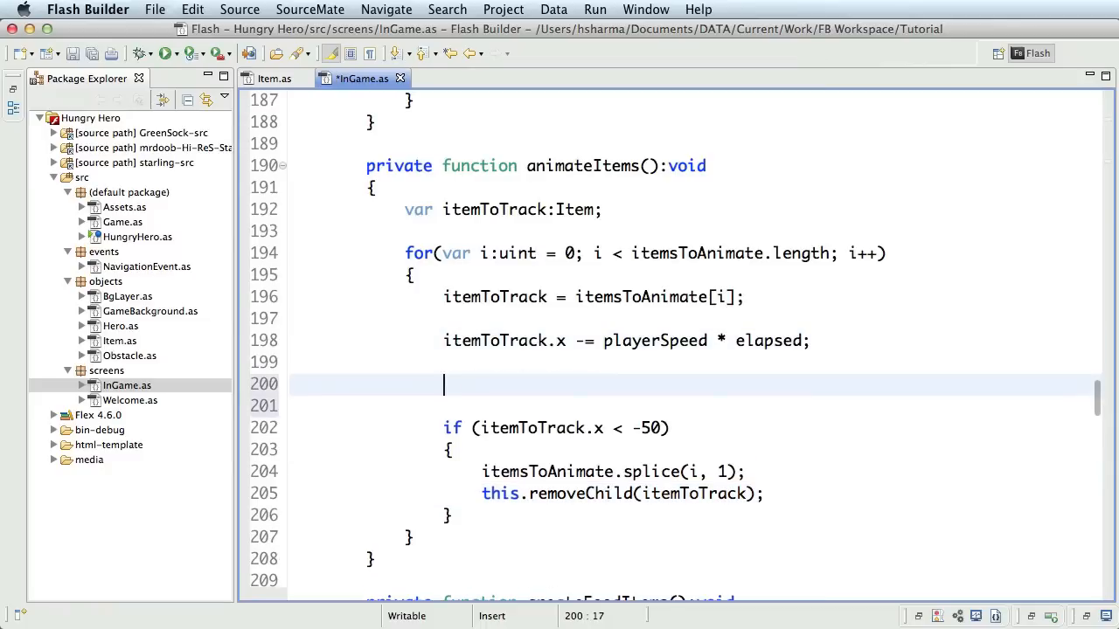
type("if (itemToTrack.bou")
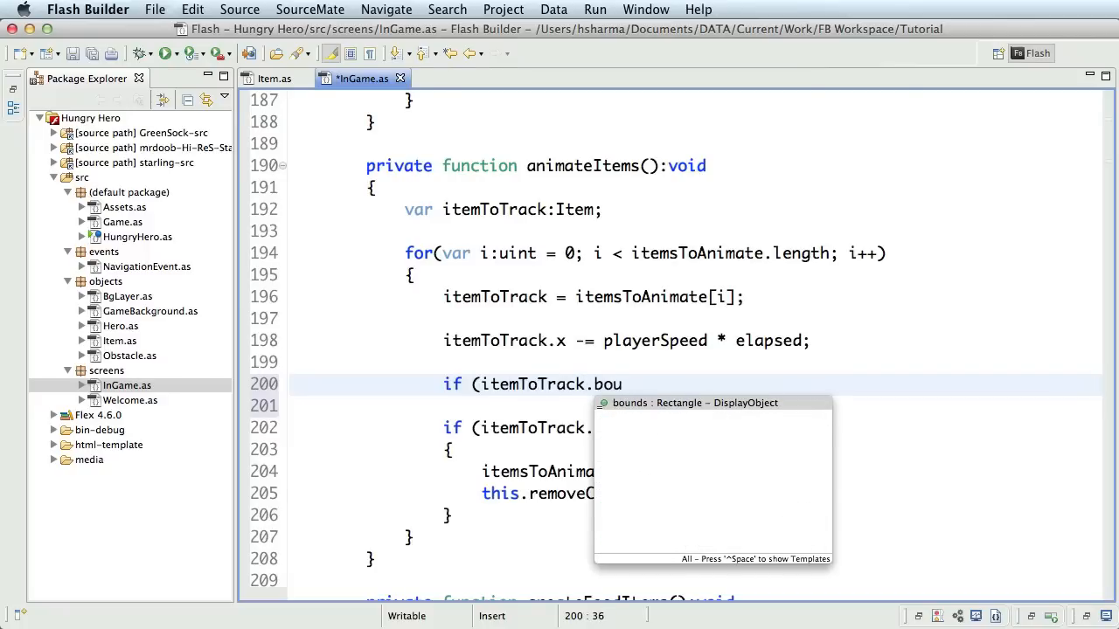
type("nds.intersects(")
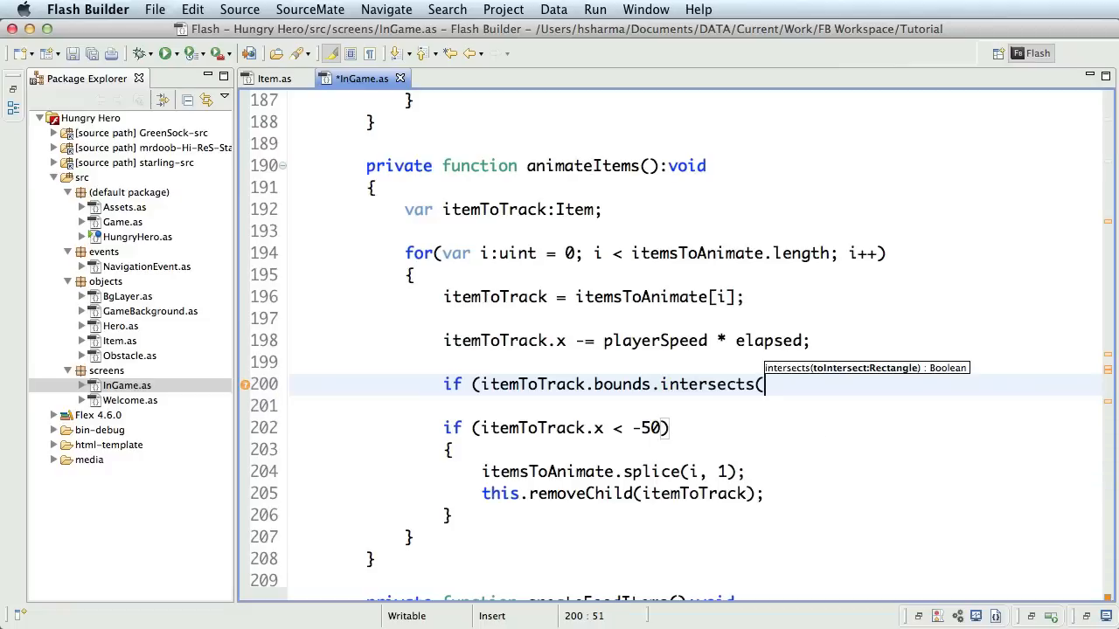
type("hero.bounds")
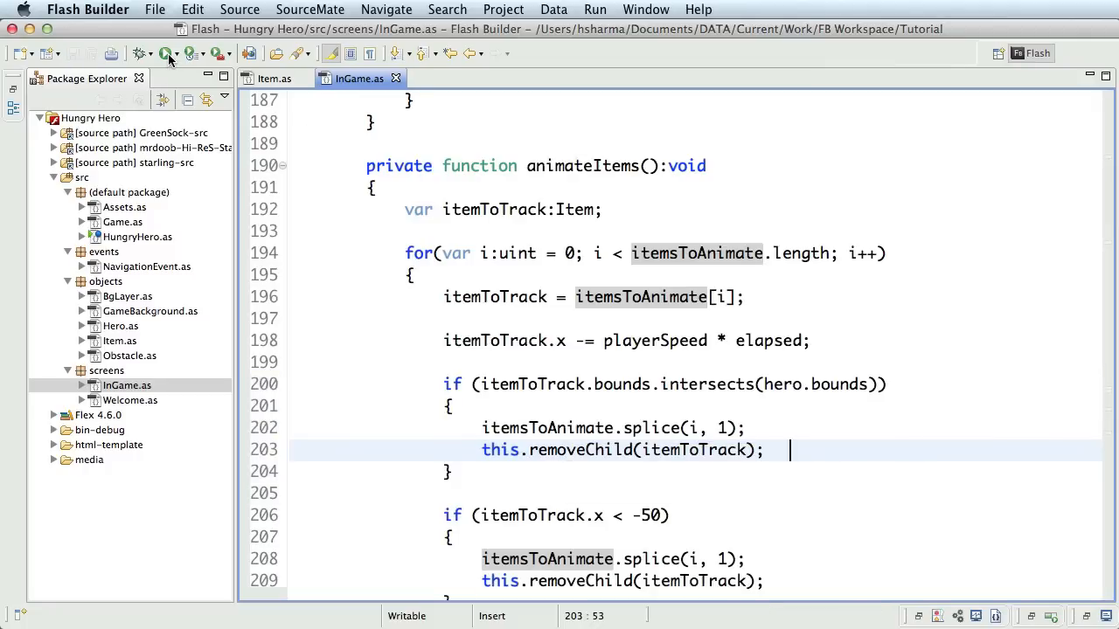
Relaunch Hungry Hero in Safari and start the game from the title screen.
left_click(167, 52)
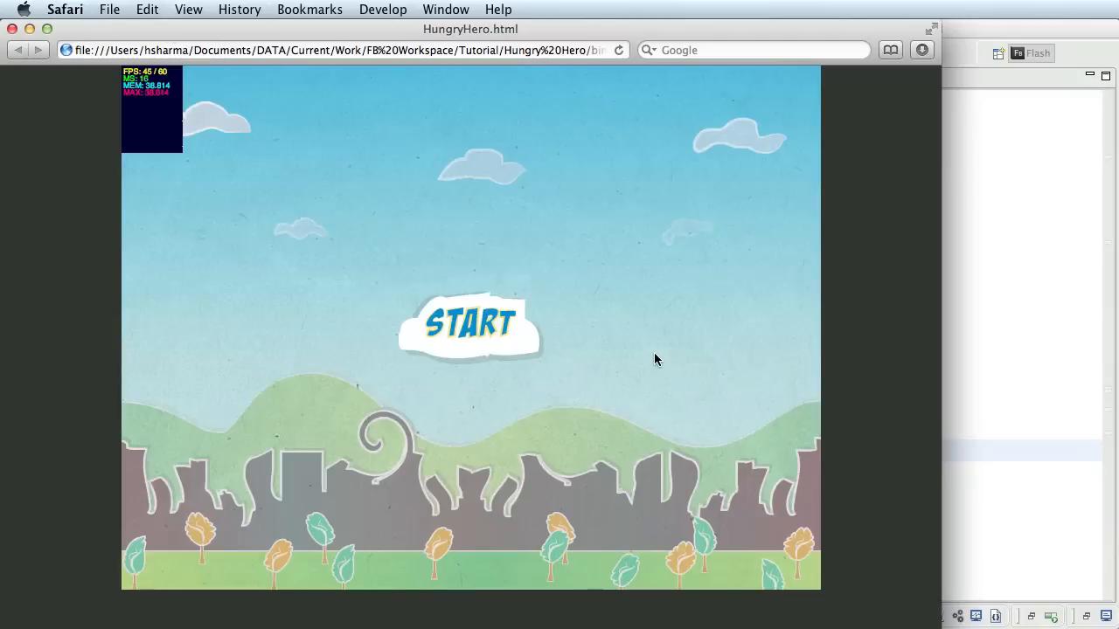
left_click(472, 324)
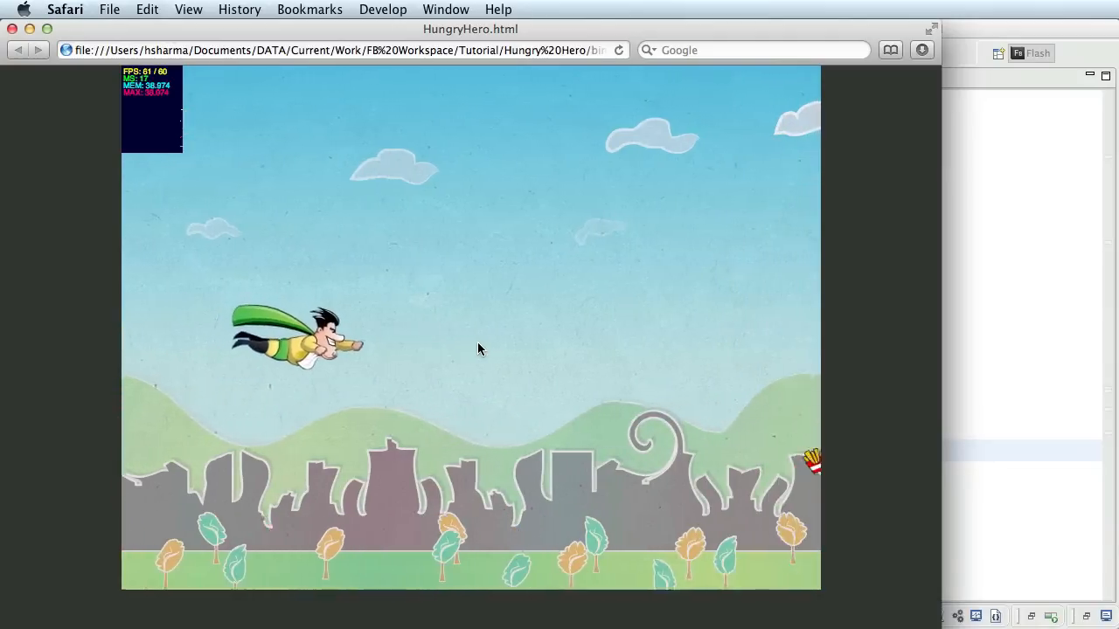